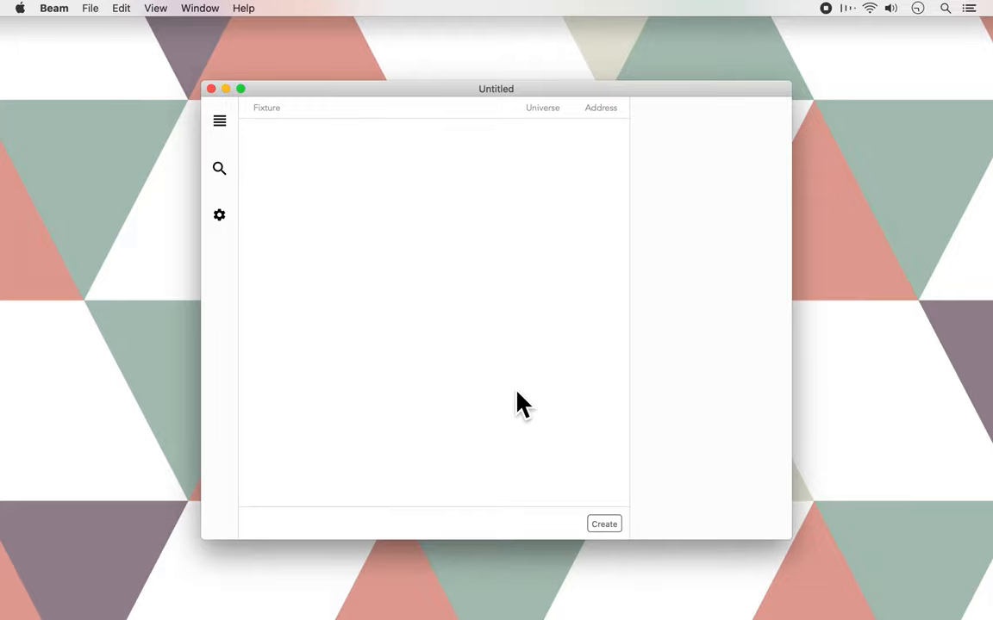
- Enter a Stairville LED Par profile, amount 2, DMX address 32, and start the tag field
left_click(604, 524)
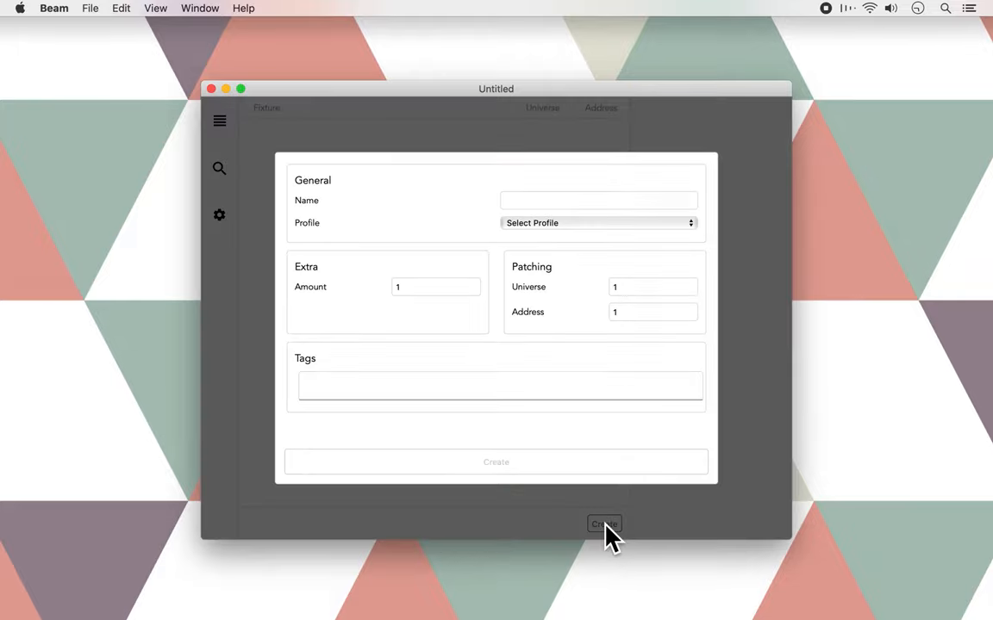
mouse_move(515, 231)
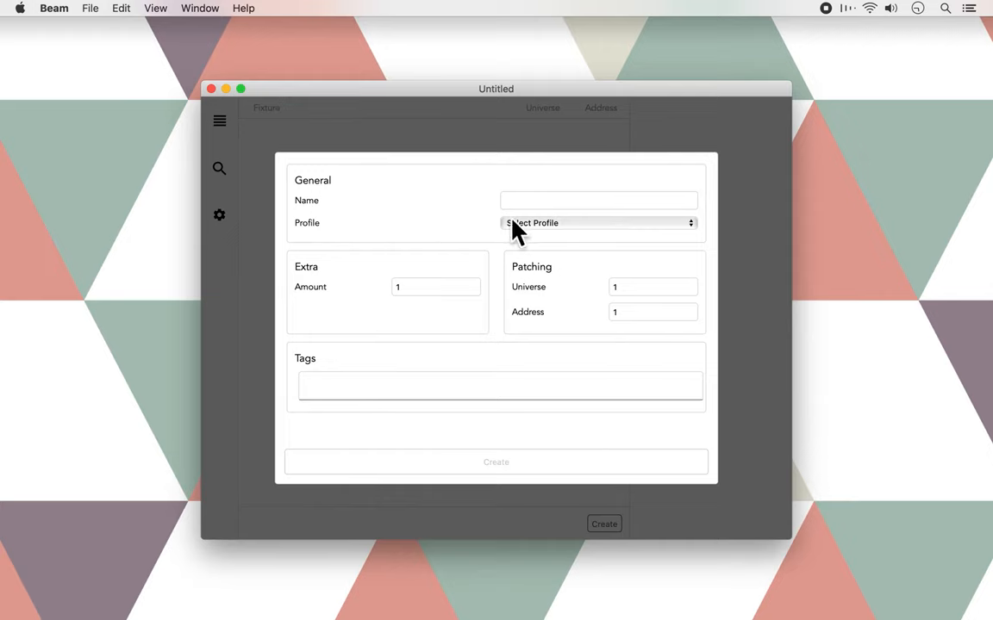
mouse_move(533, 242)
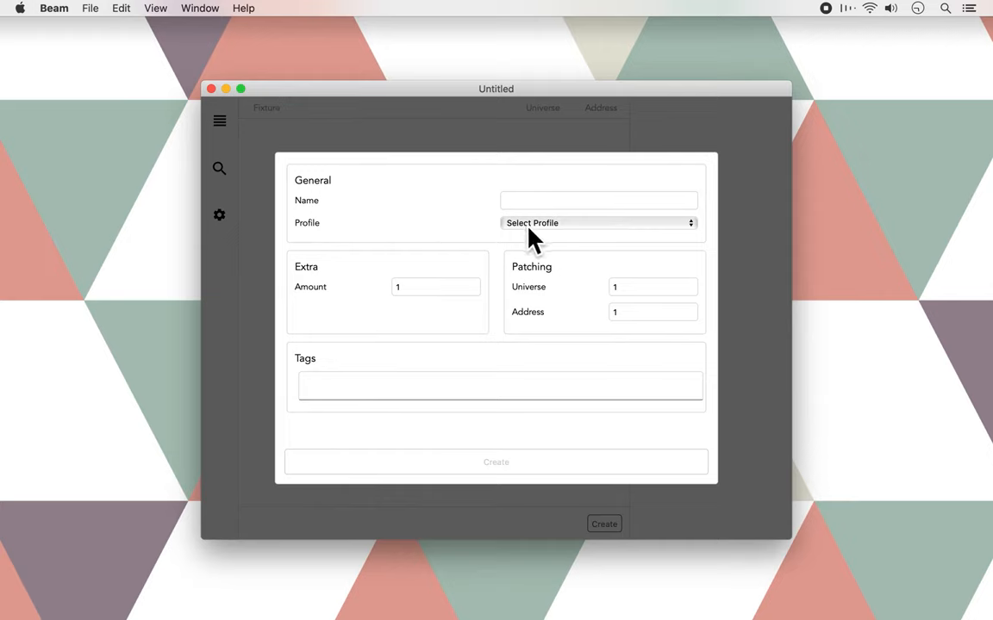
left_click(596, 223)
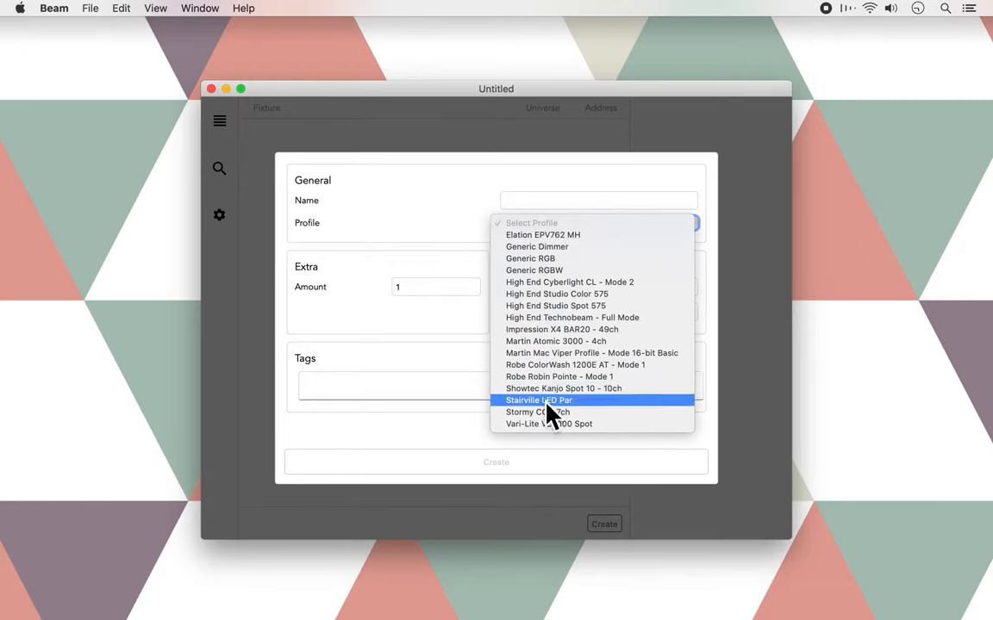
left_click(537, 400)
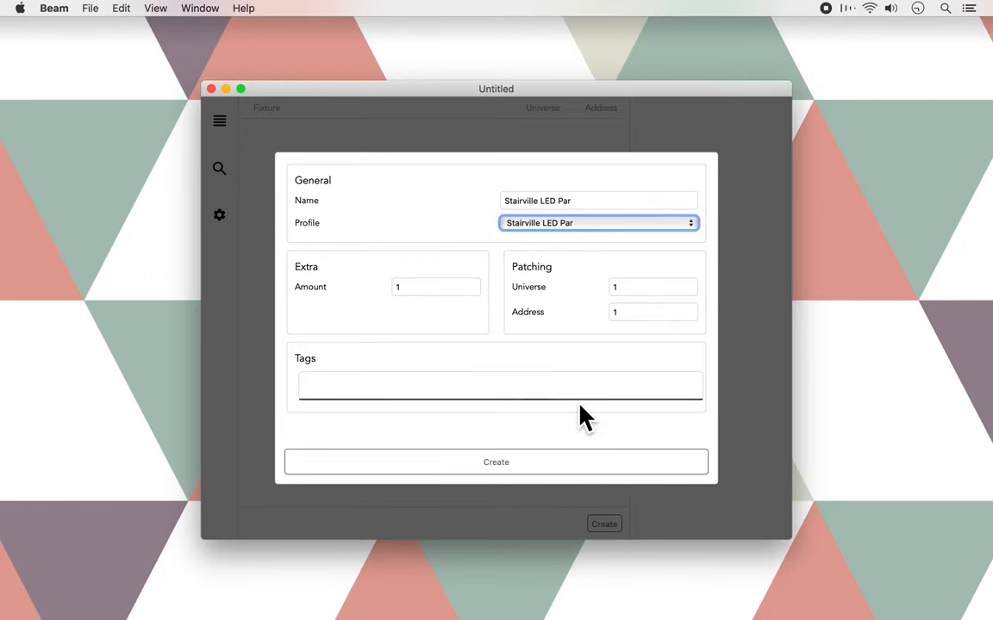
left_click(435, 286)
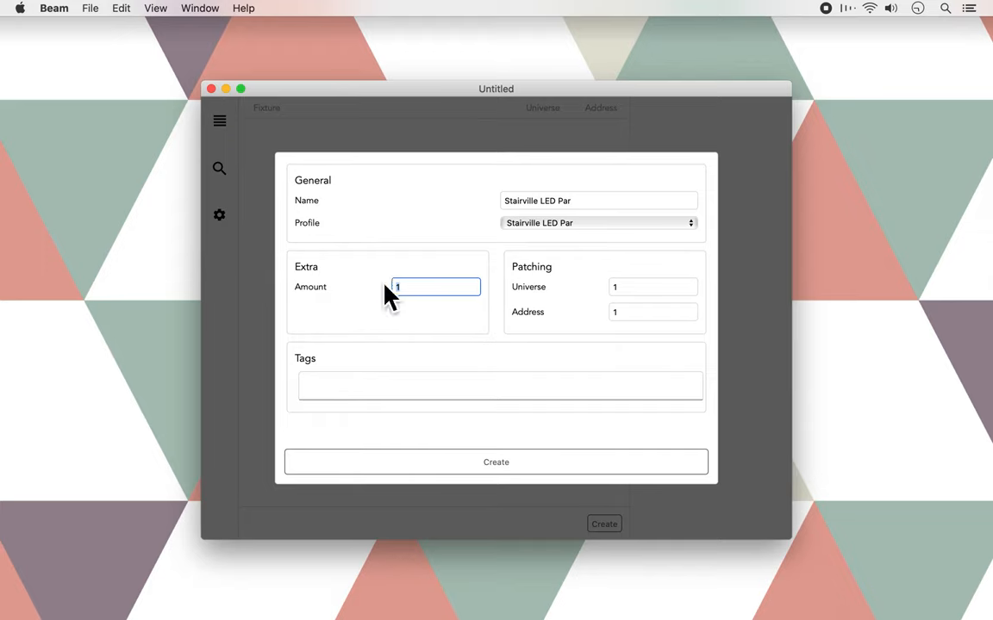
left_click(651, 311)
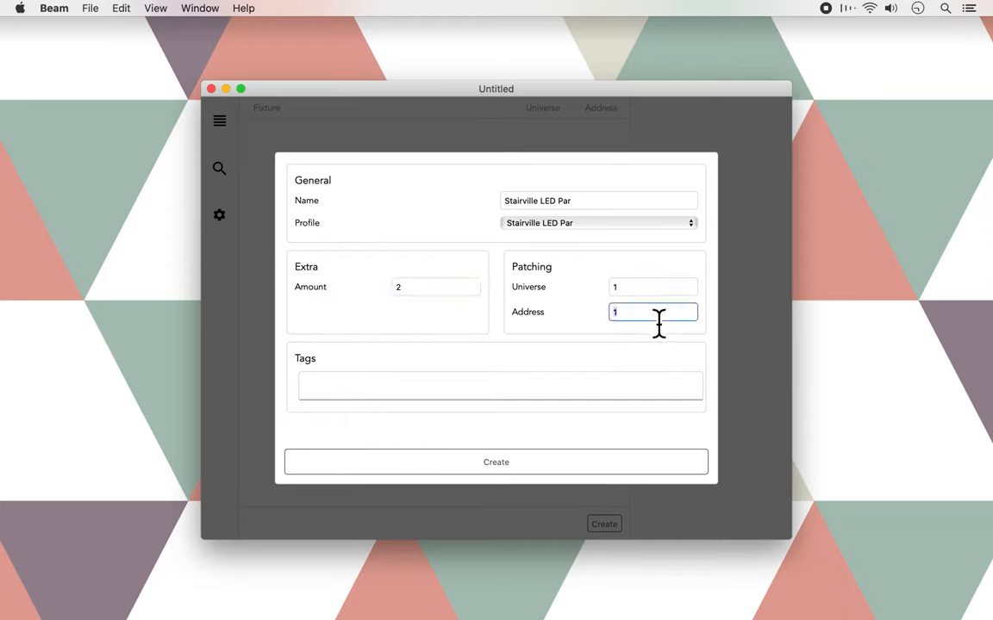
mouse_move(595, 331)
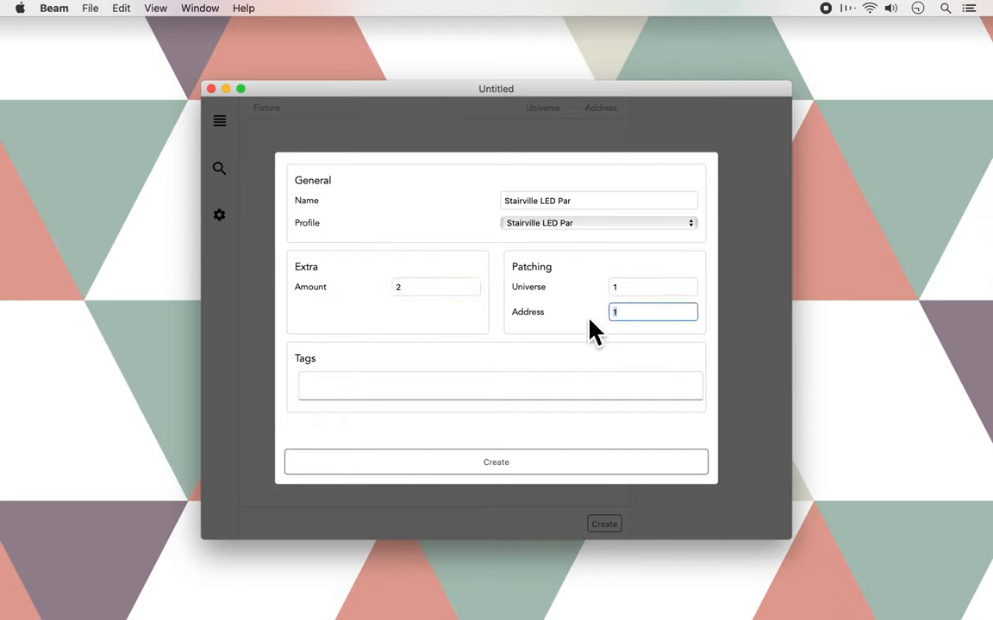
type("32")
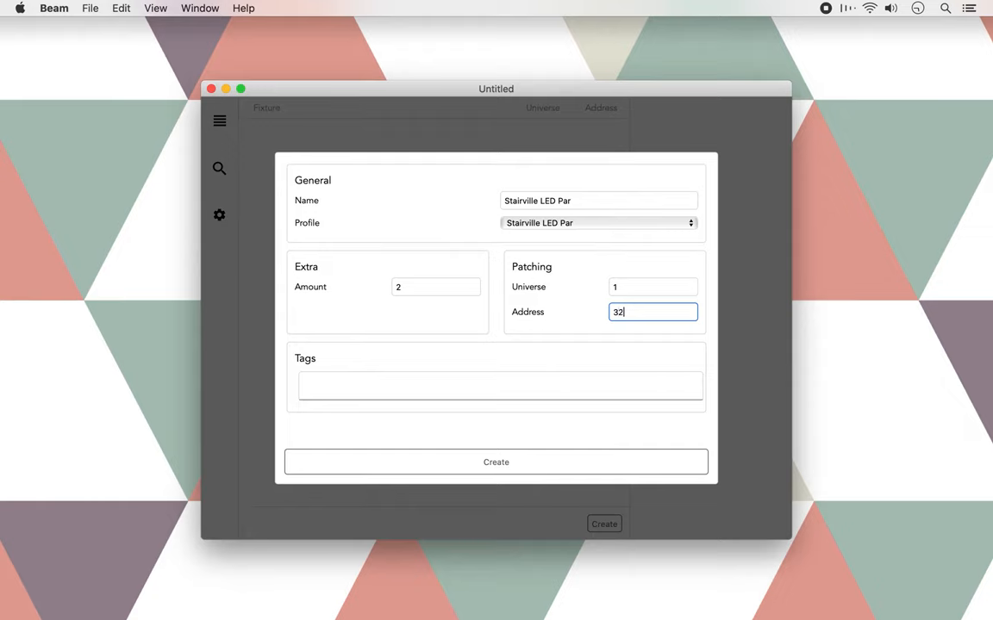
left_click(500, 386)
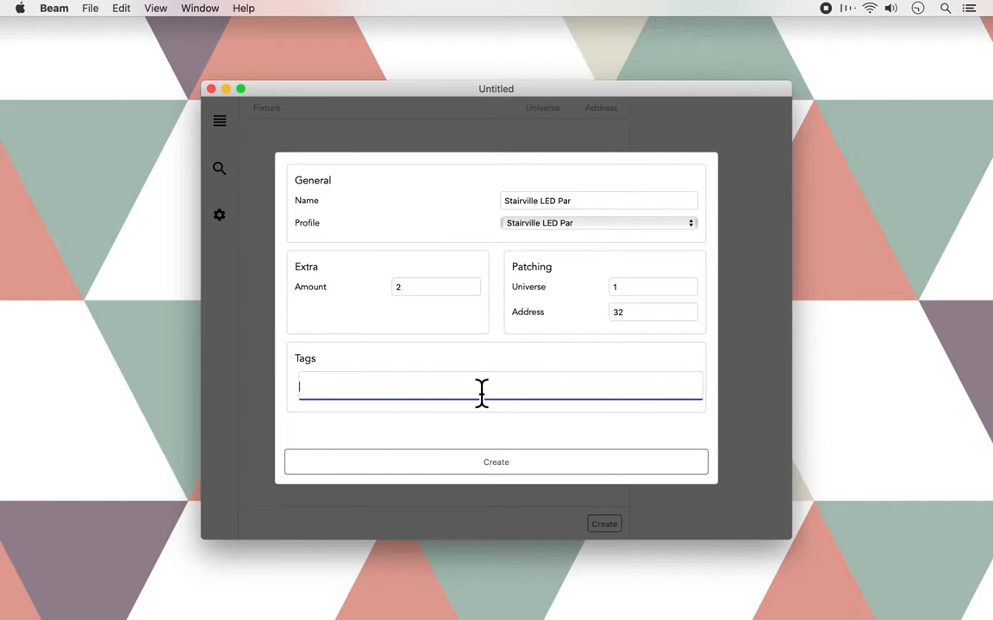
- Tag the fixtures 'Pars', create both LED Pars and review each one's patched settings
type("Pars")
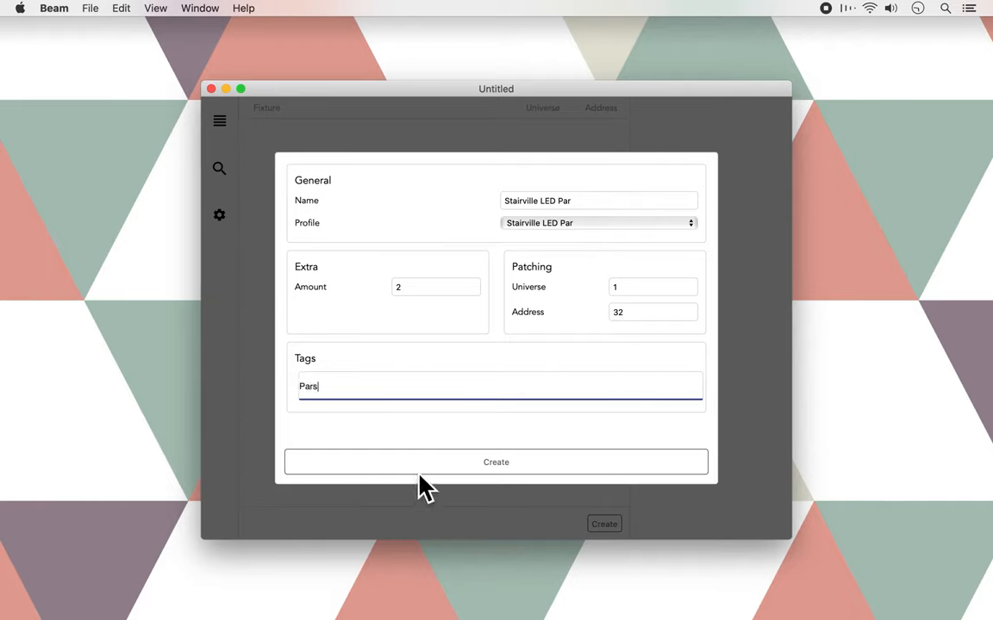
left_click(496, 462)
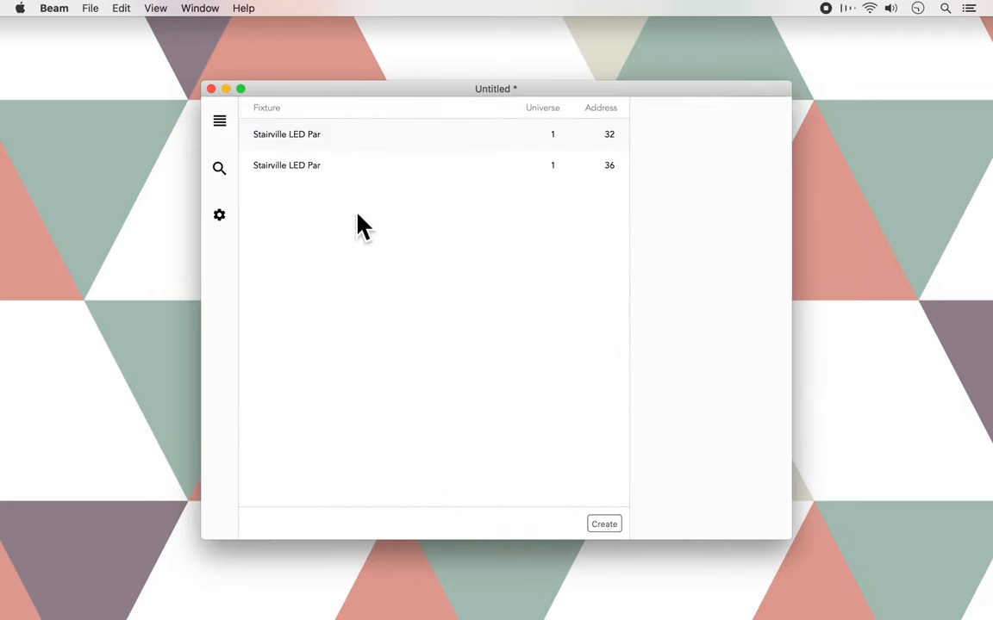
mouse_move(348, 155)
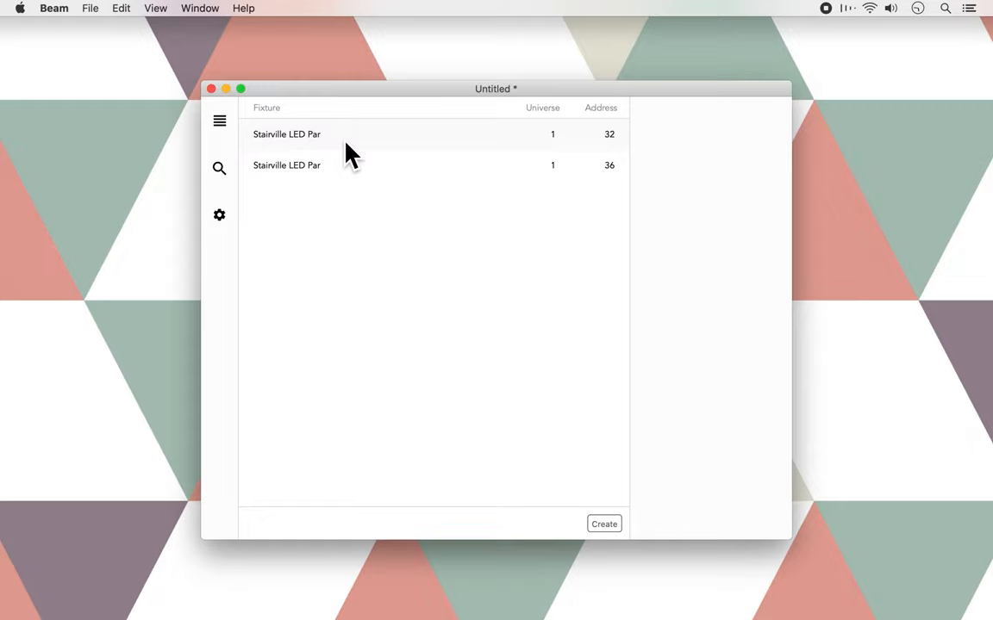
left_click(286, 134)
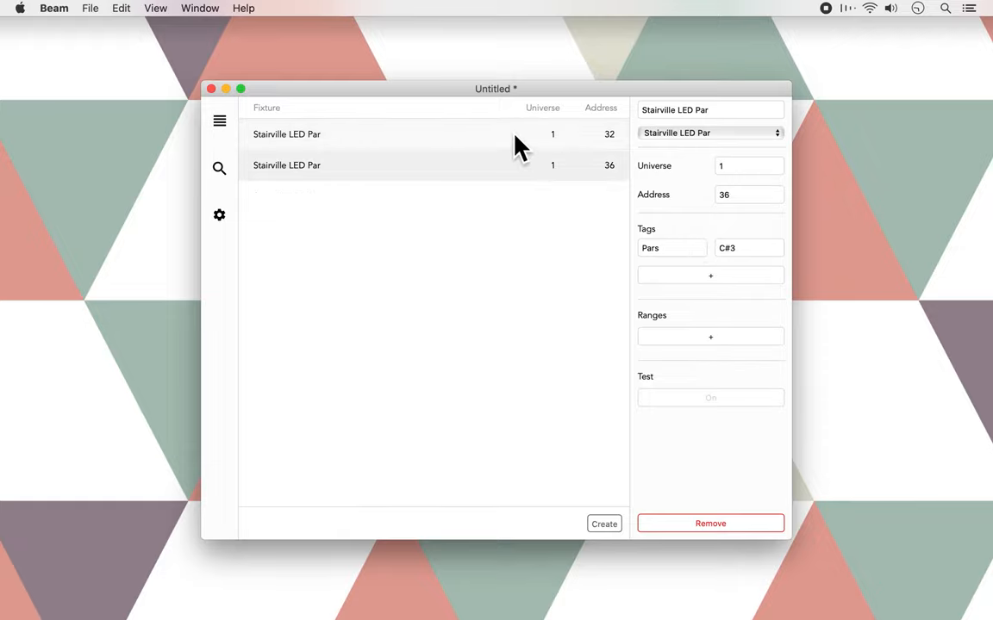
left_click(457, 301)
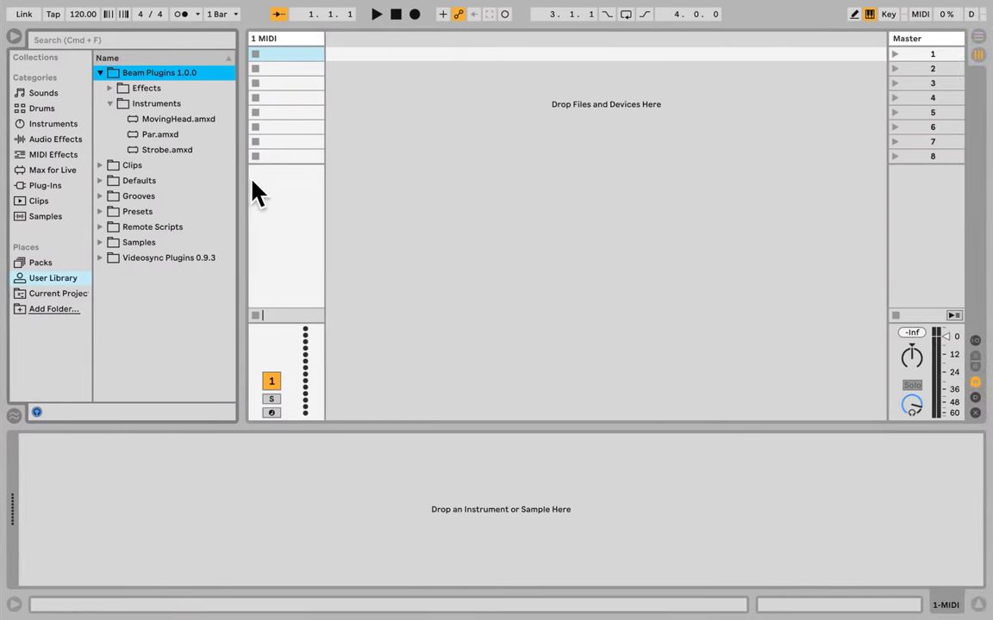
mouse_move(186, 152)
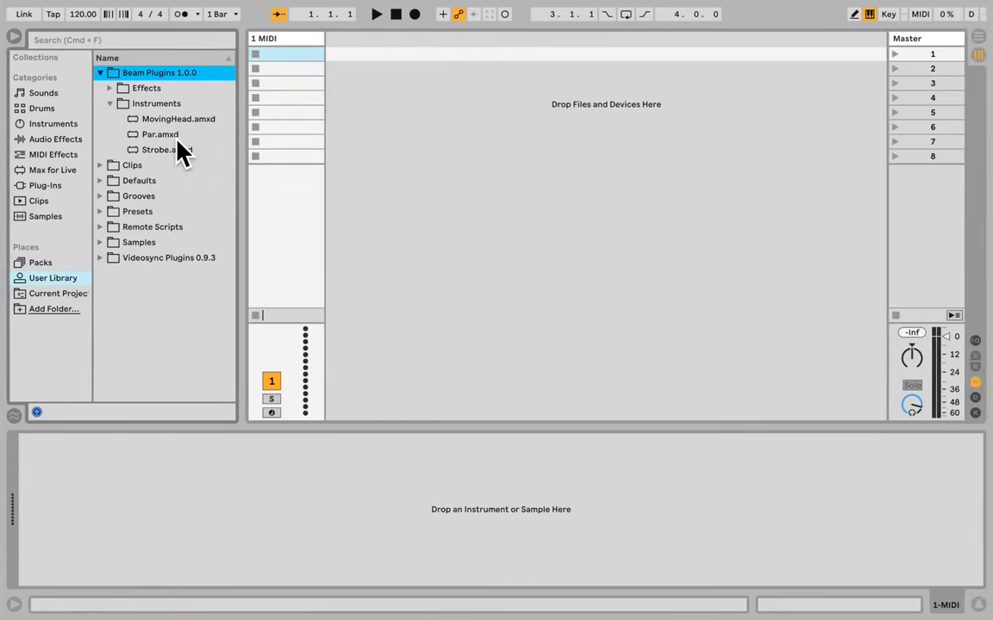
- Load the Par device, try RGB/HSL modes, leave intensity at 0 and create a MIDI clip
left_click(159, 134)
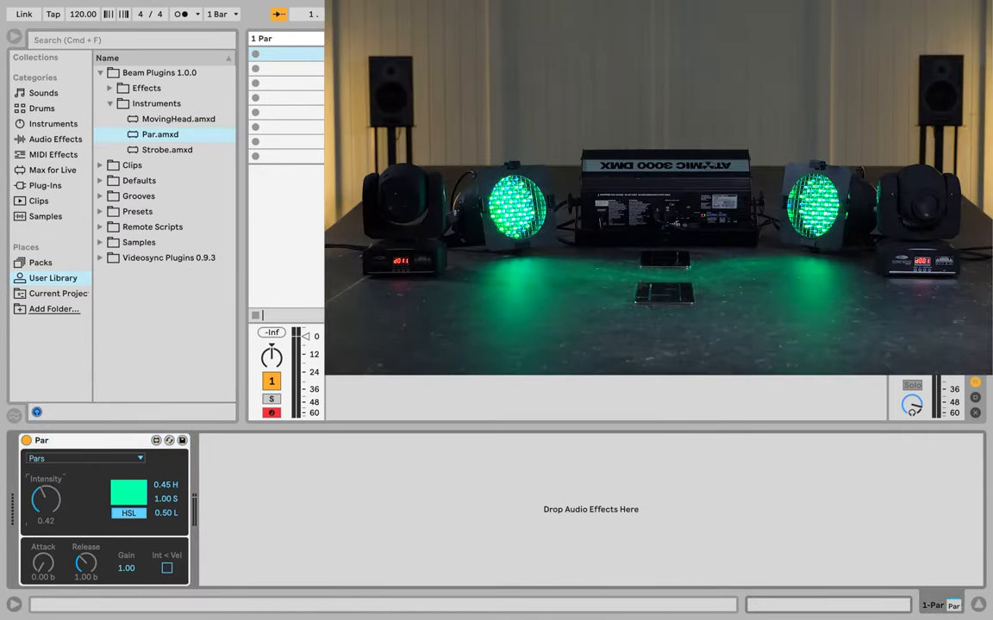
left_click_drag(45, 500, 45, 483)
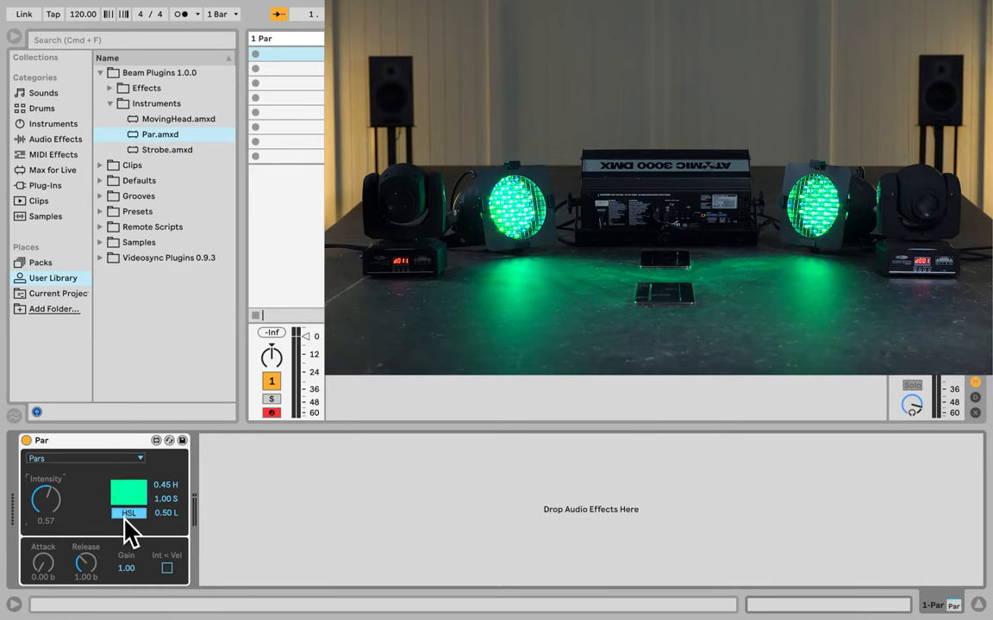
left_click(127, 513)
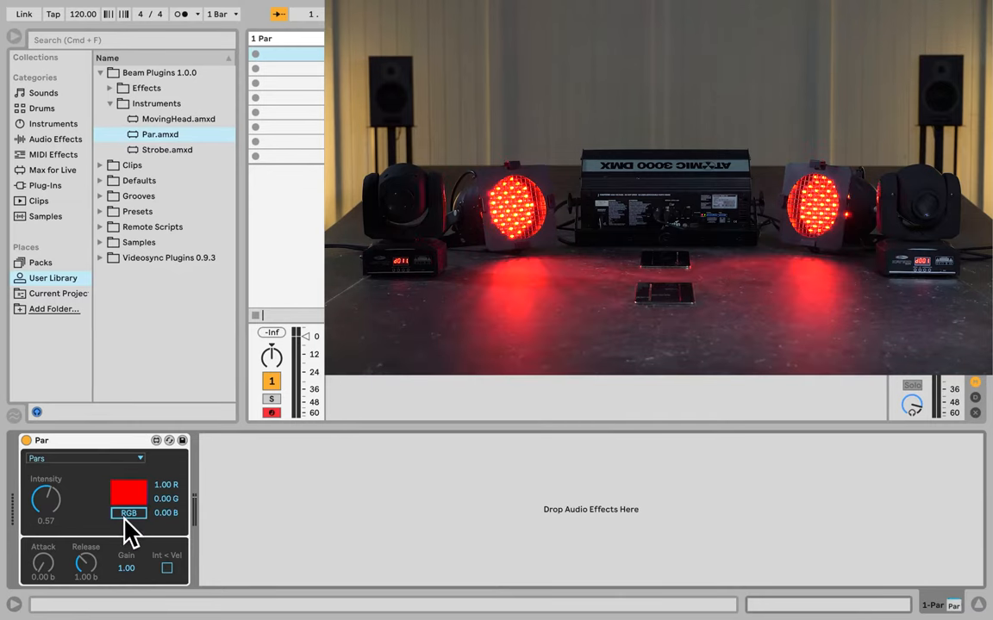
left_click(127, 514)
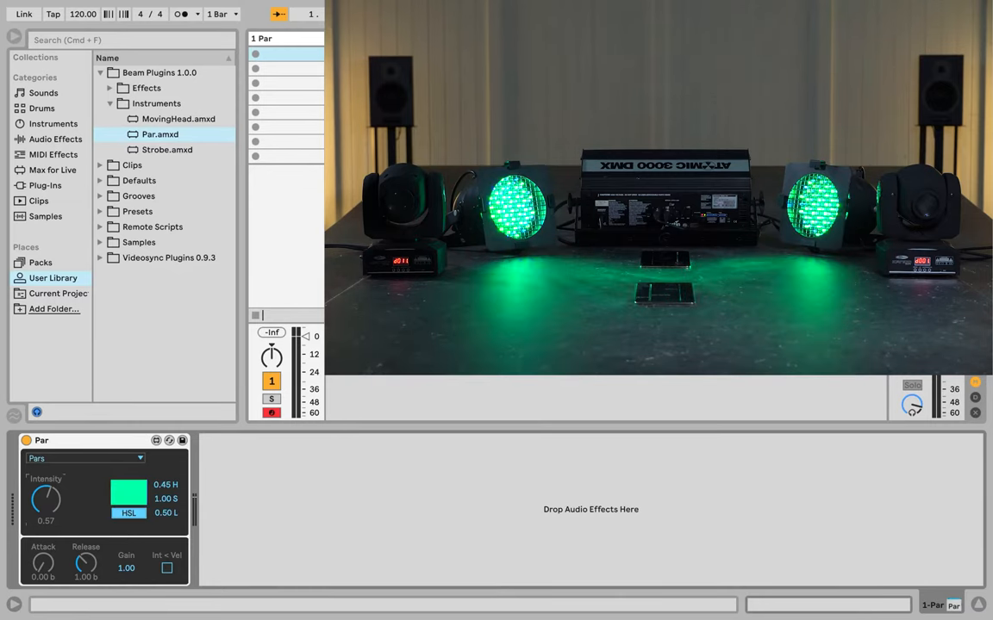
left_click_drag(45, 496, 45, 517)
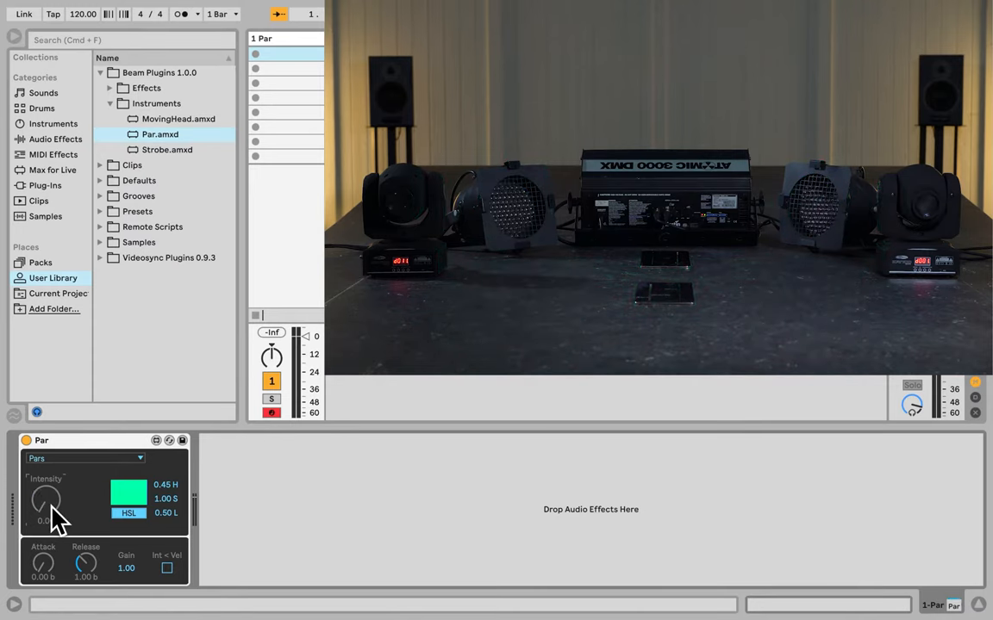
mouse_move(308, 89)
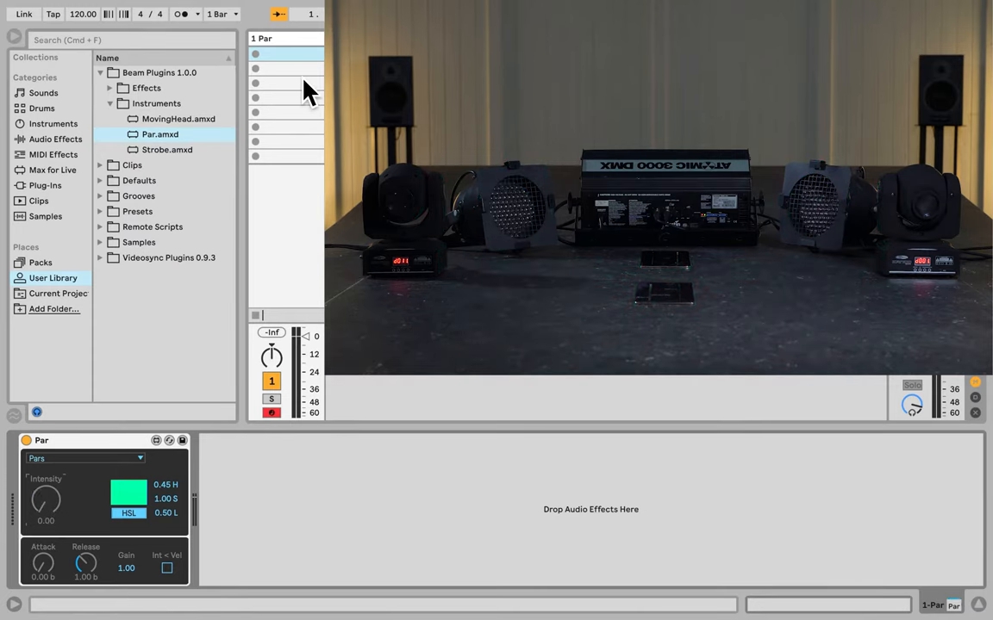
double_click(284, 53)
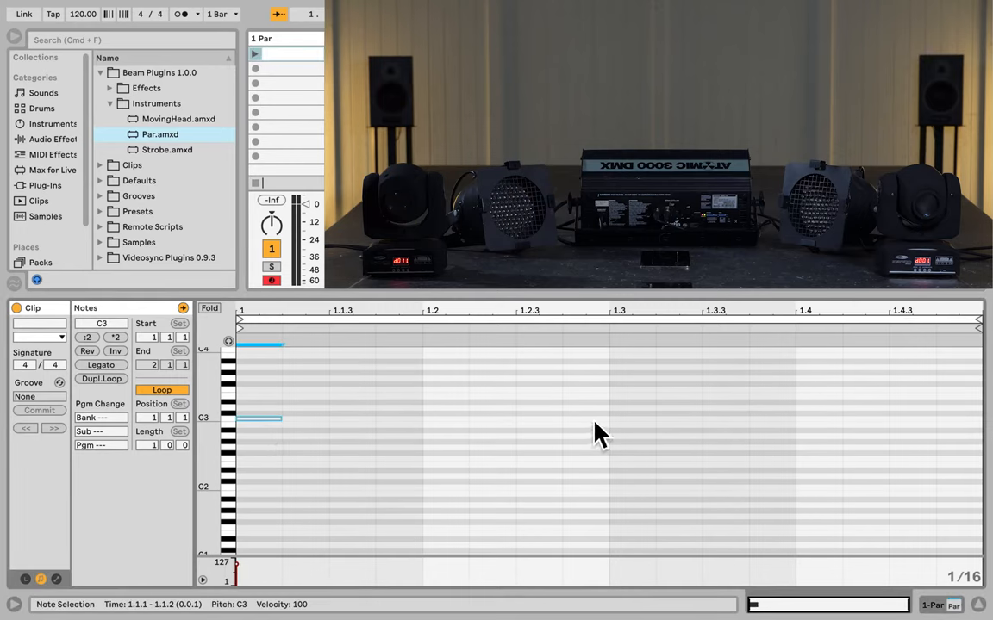
- Draw a short note in the Par clip's note editor to fire the PAR light
left_click_drag(259, 419, 631, 412)
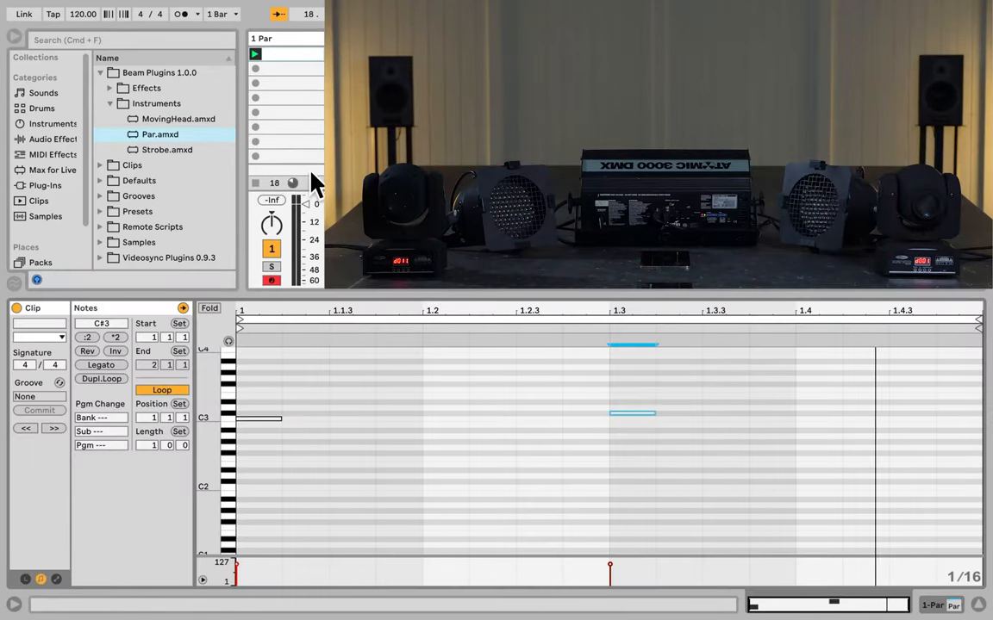
left_click(258, 419)
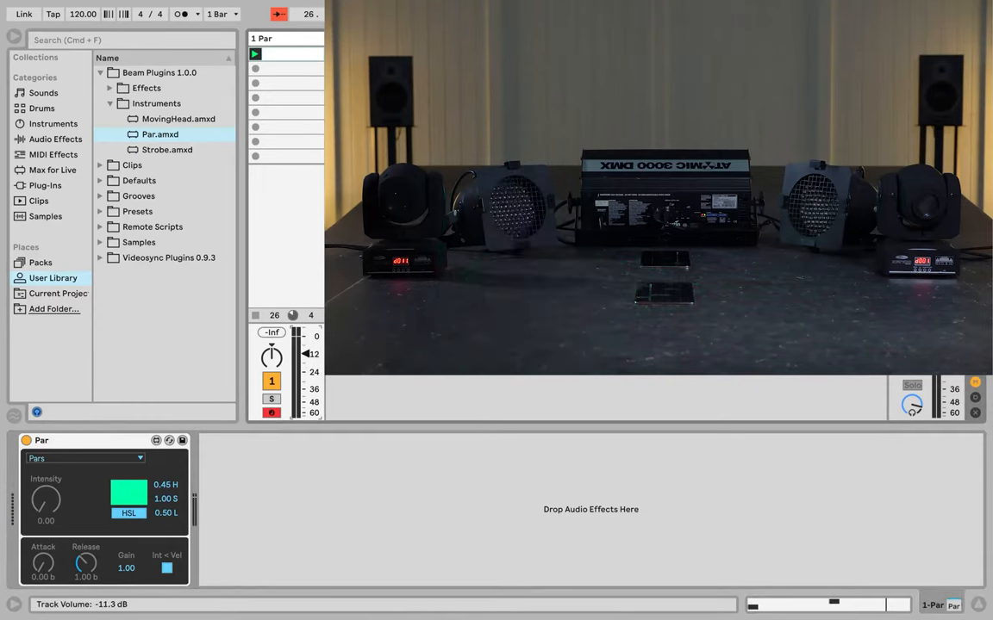
left_click_drag(307, 355, 307, 403)
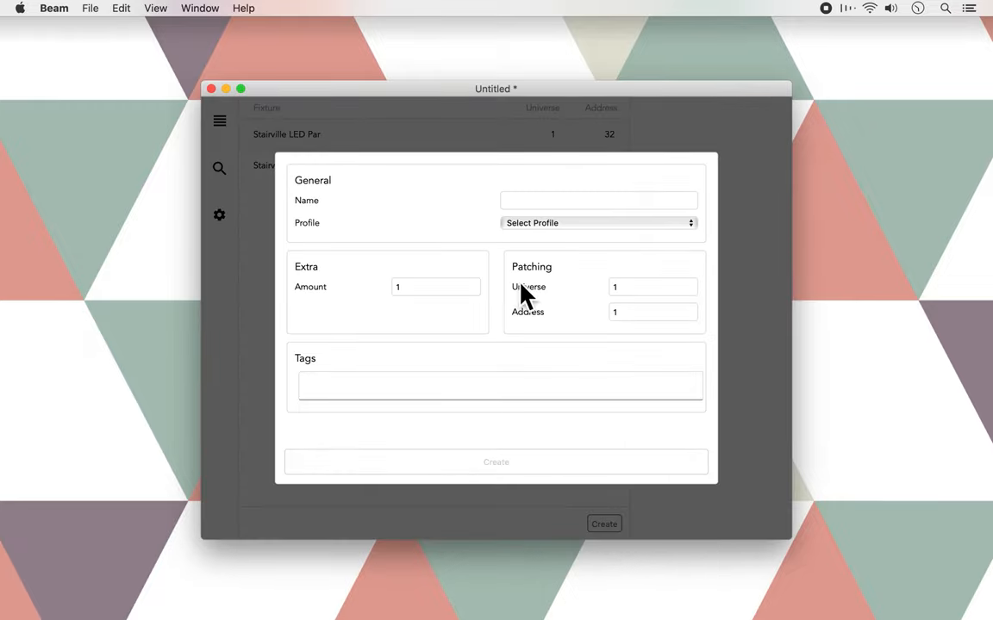
- Create a Martin Atomic 3000 - 4ch fixture at address 64 tagged 'Strobe'
left_click(596, 222)
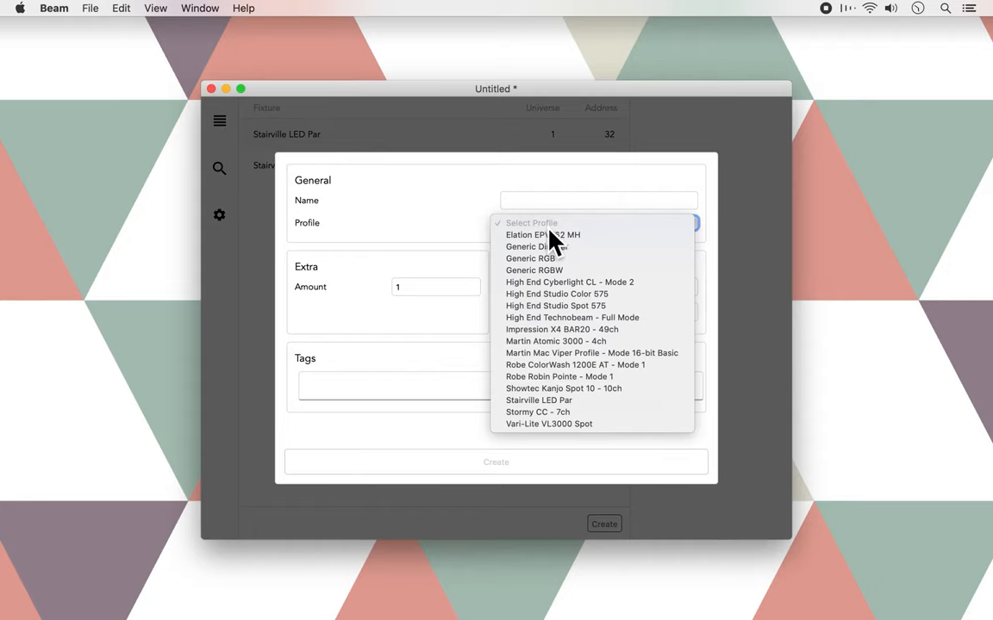
mouse_move(548, 362)
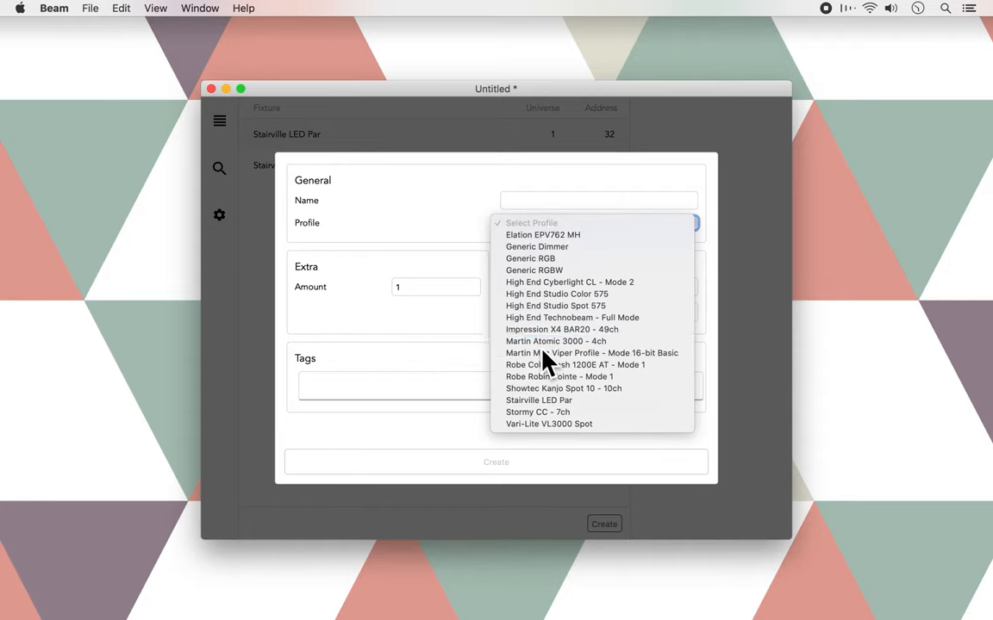
left_click(555, 341)
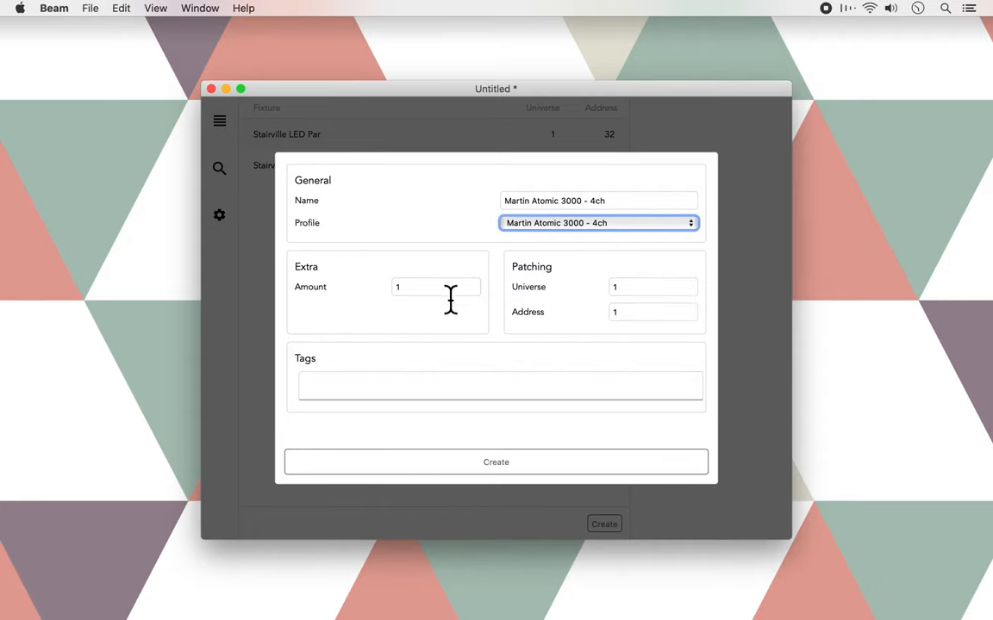
mouse_move(551, 321)
type("64")
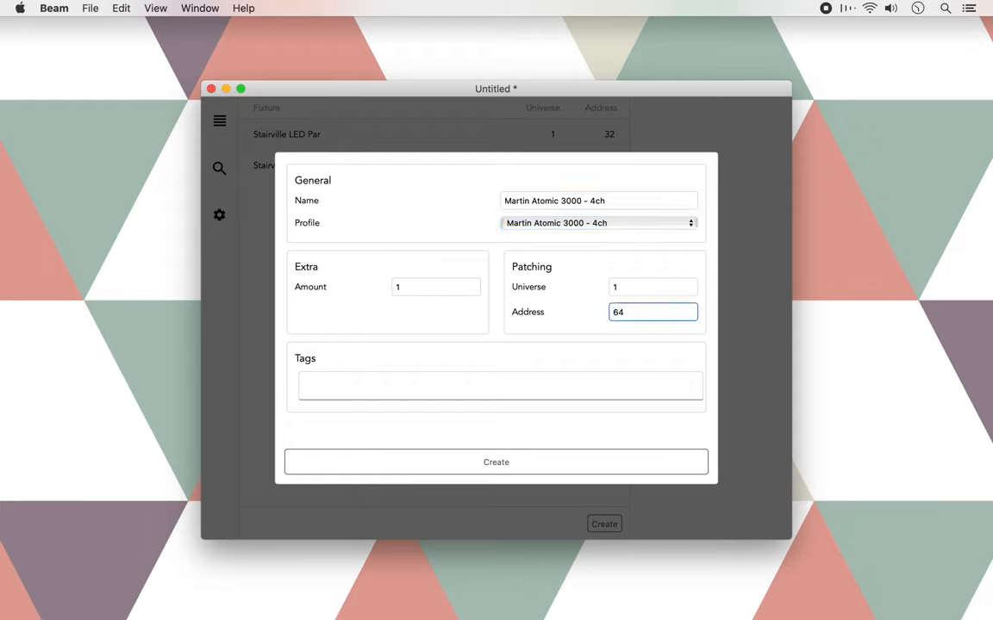
left_click(496, 386)
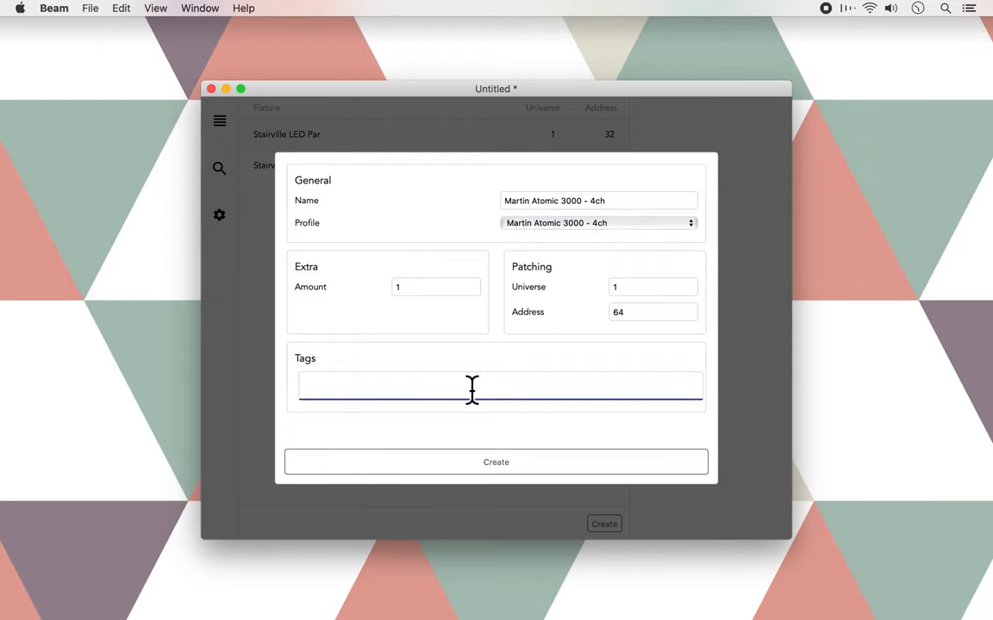
type("Strobe")
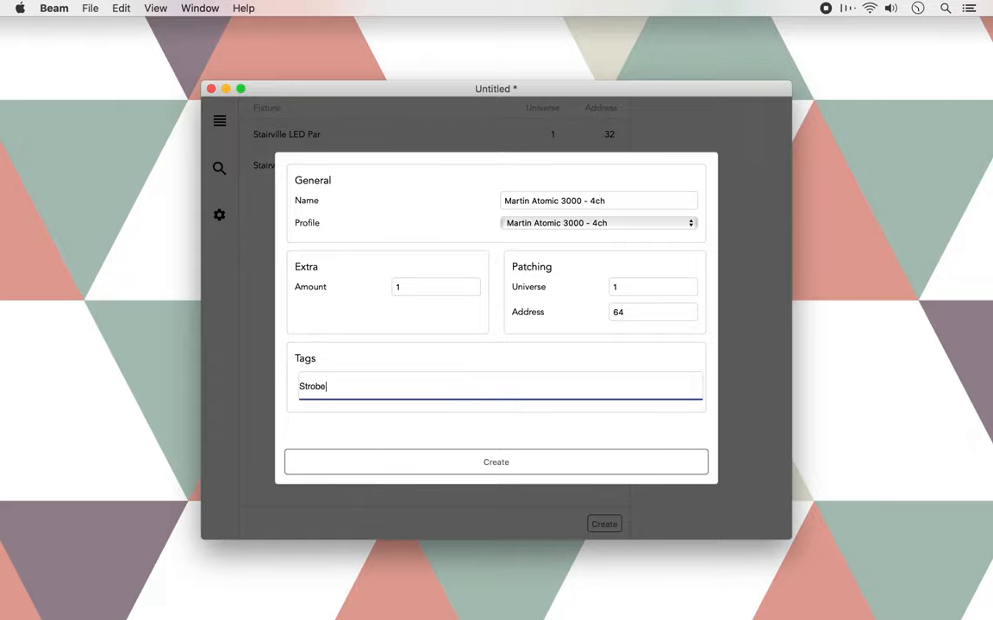
left_click(496, 462)
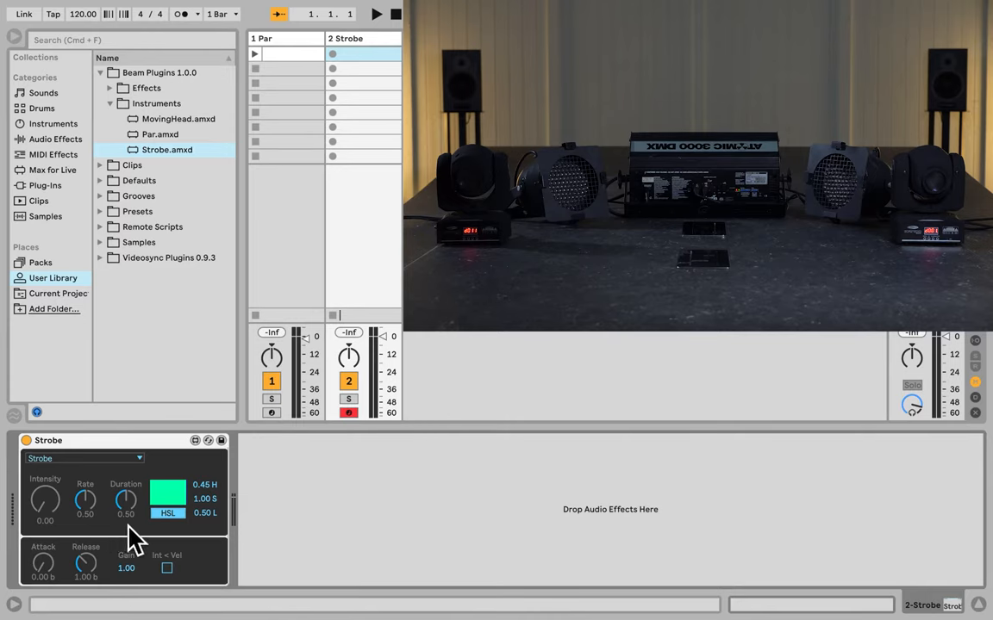
- Raise the Strobe device's Intensity knob to about 0.45
left_click_drag(45, 500, 45, 483)
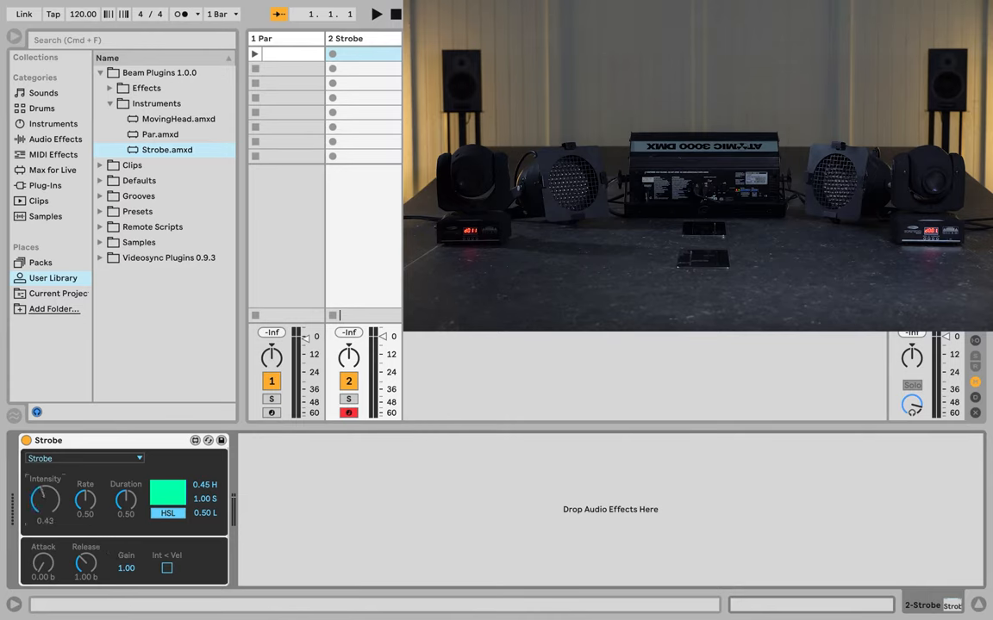
- Try different strobe Rate and Duration values, leaving both near 0.50
left_click_drag(44, 502, 44, 483)
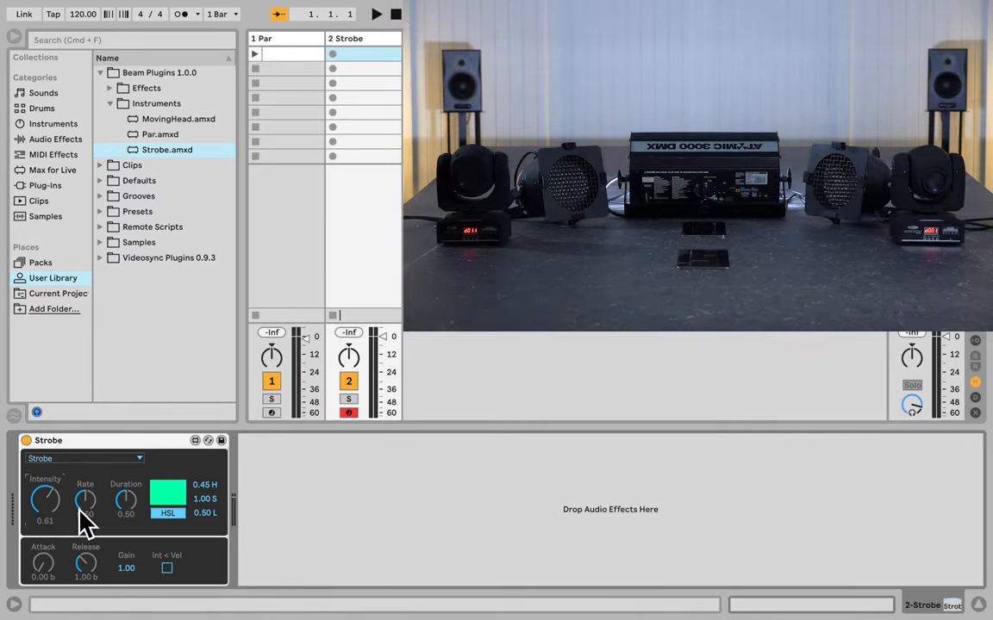
left_click_drag(86, 500, 86, 517)
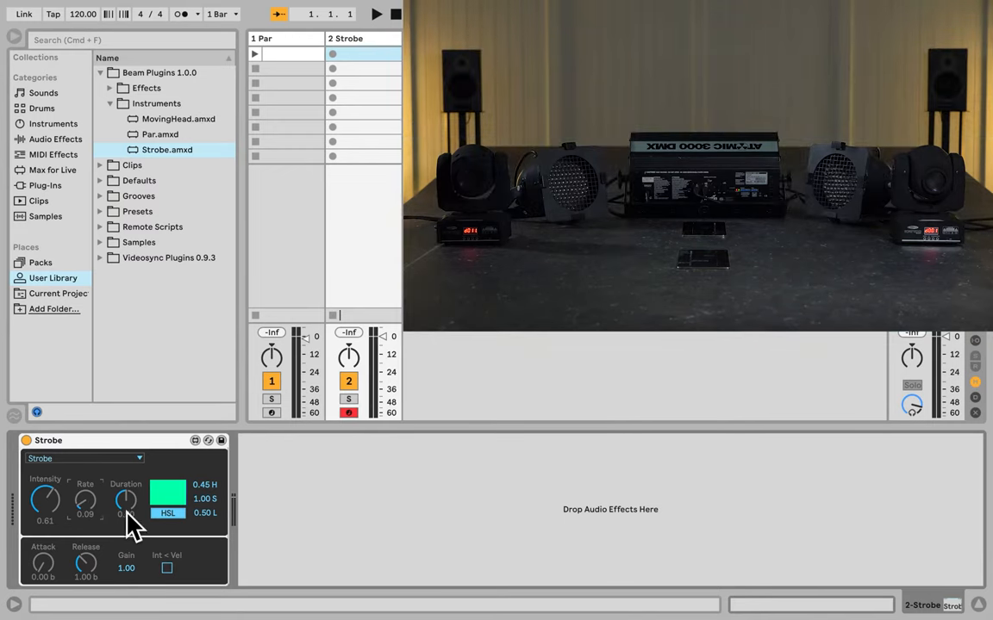
left_click_drag(126, 500, 126, 483)
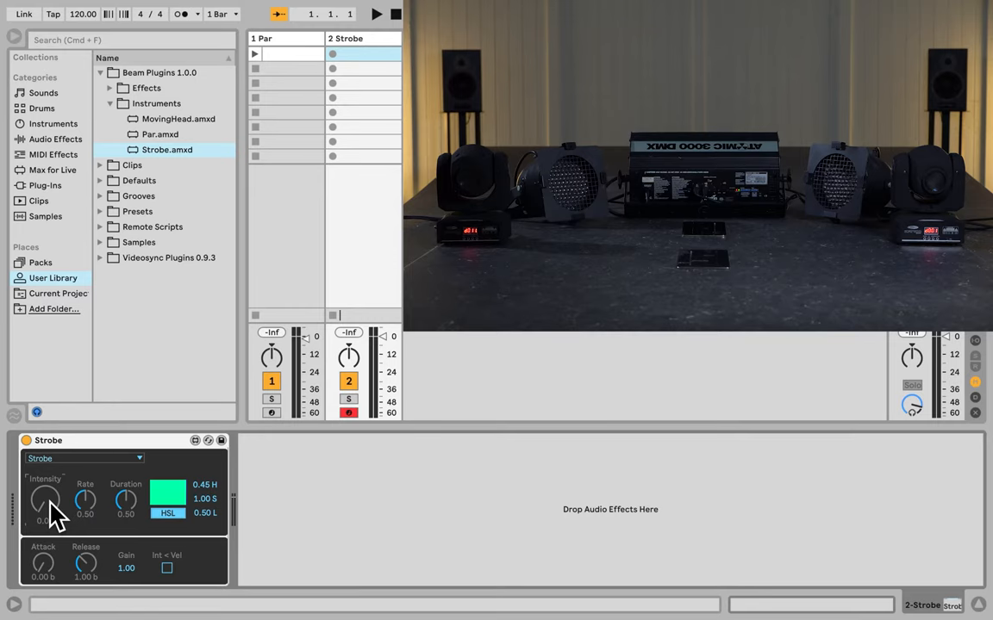
mouse_move(118, 469)
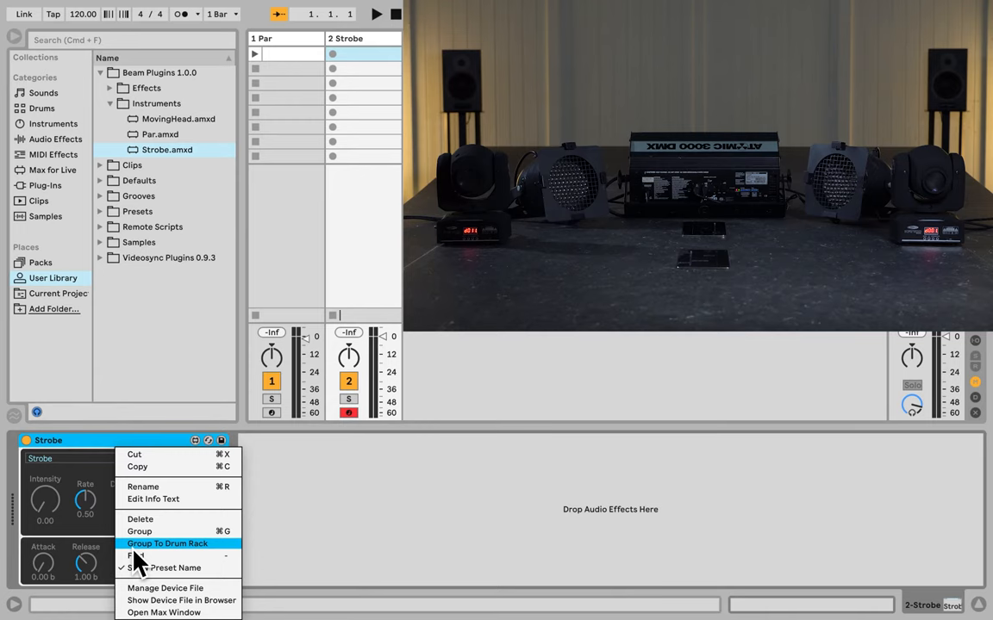
- Group the Strobe device into a Drum Rack and copy it onto pad C#1
left_click(168, 542)
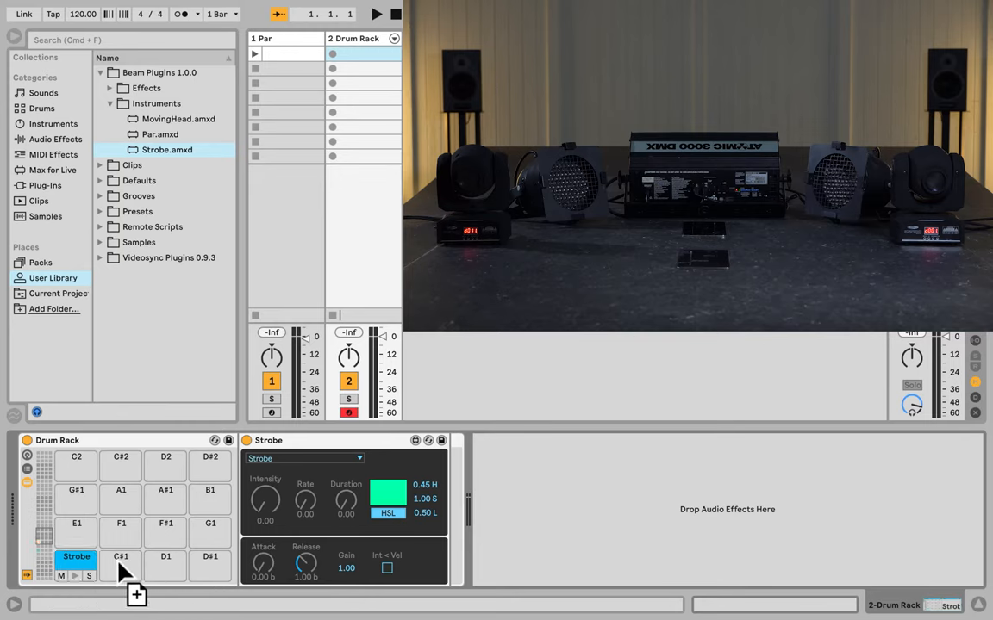
left_click(121, 555)
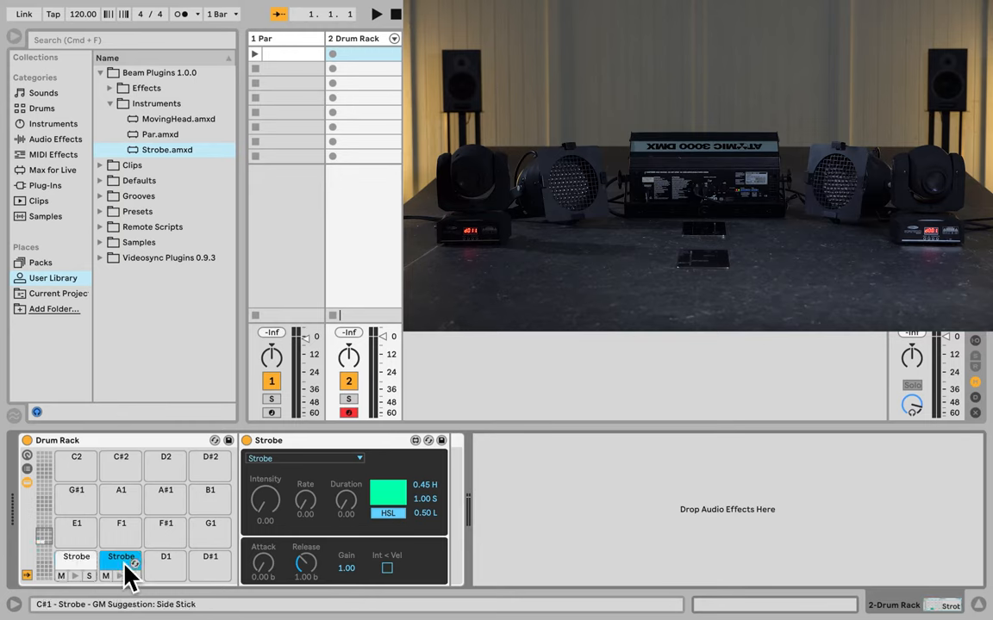
left_click_drag(305, 501, 305, 483)
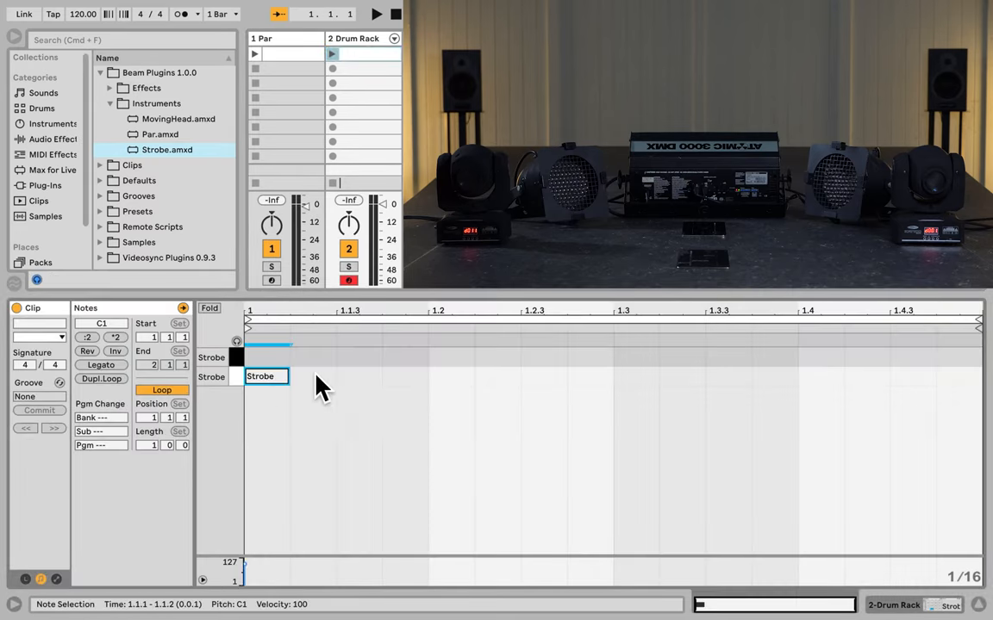
- Draw a Strobe note at the start of the bar in the drum rack clip
left_click_drag(267, 357, 636, 357)
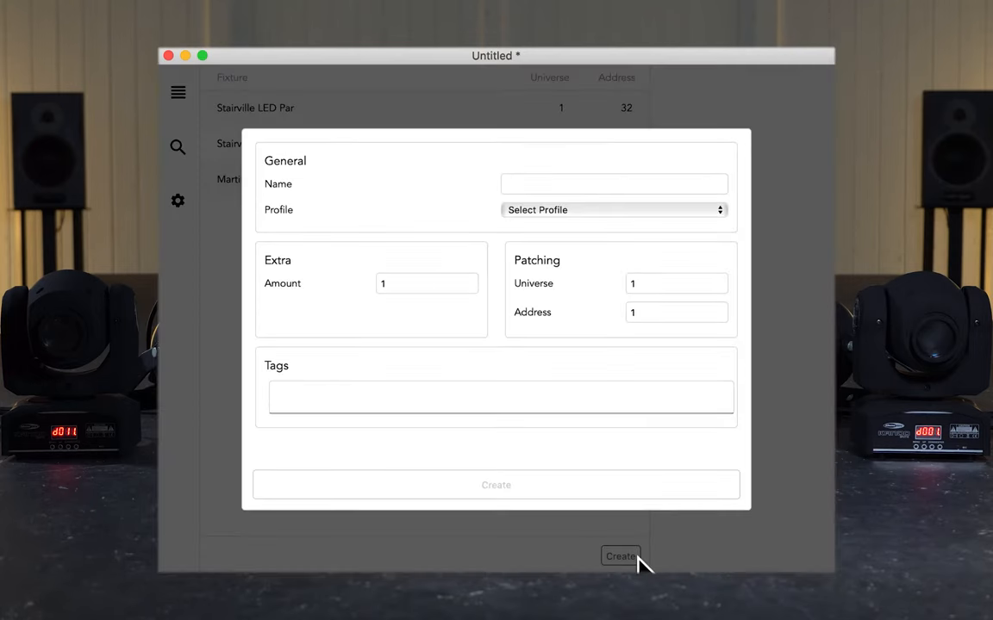
- Create two Showtec Kanjo Spot 10 - 10ch moving heads at address 1 tagged 'Kanjos'
left_click(613, 210)
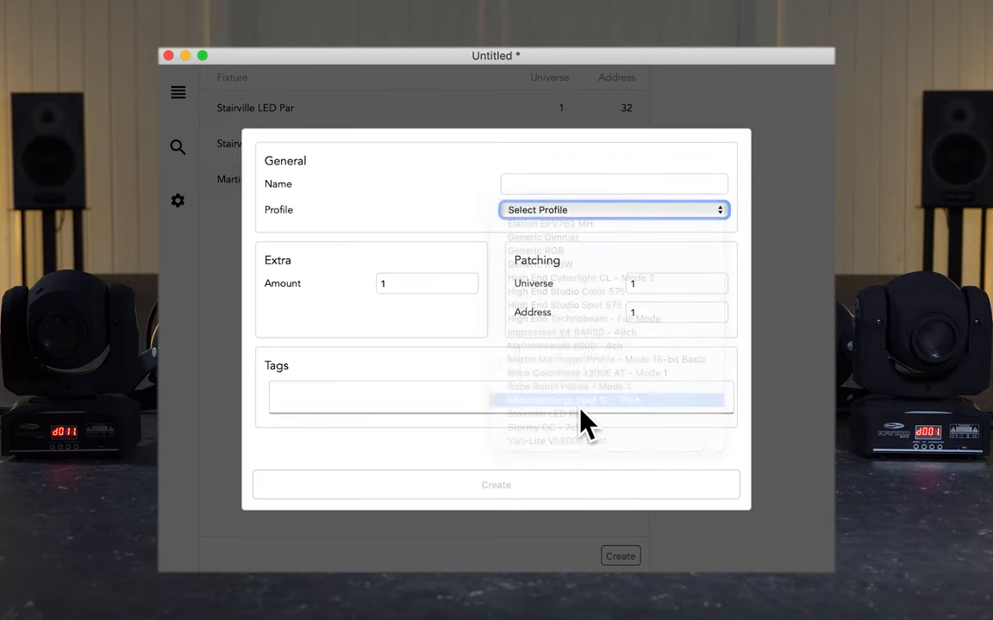
left_click(586, 400)
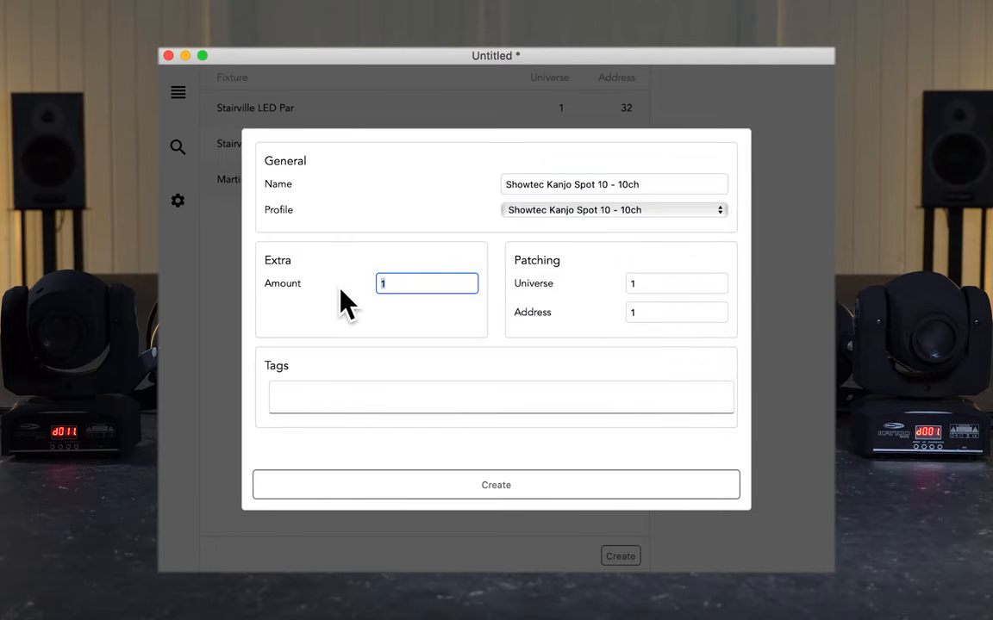
type("2")
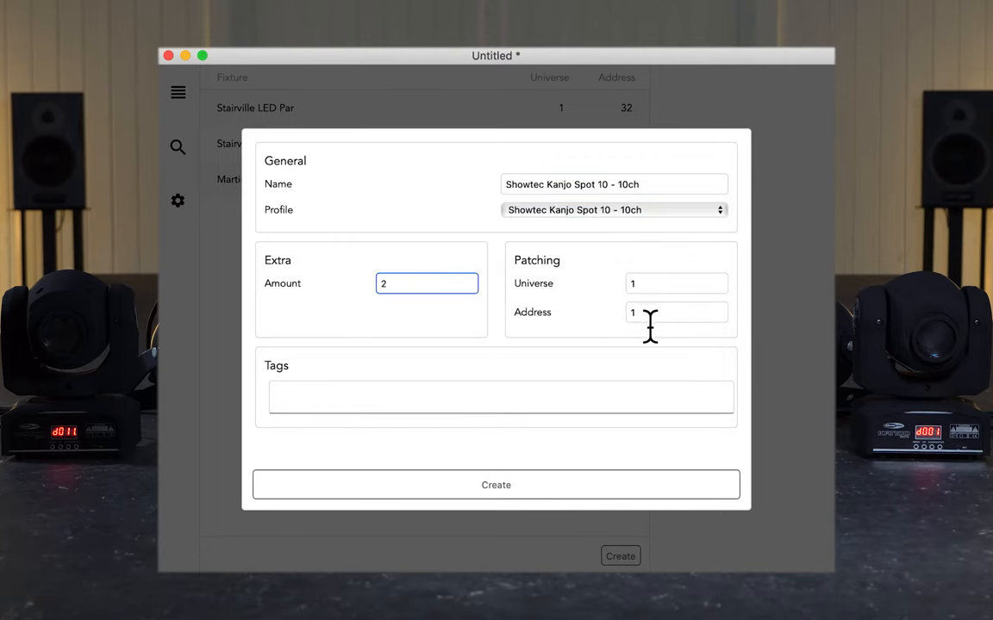
type("K")
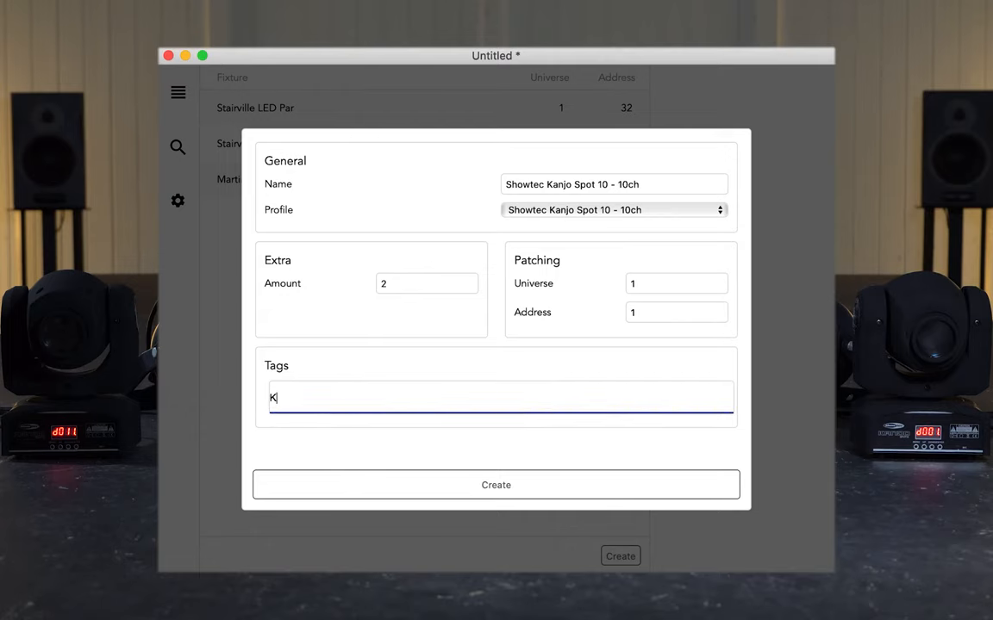
type("anjos")
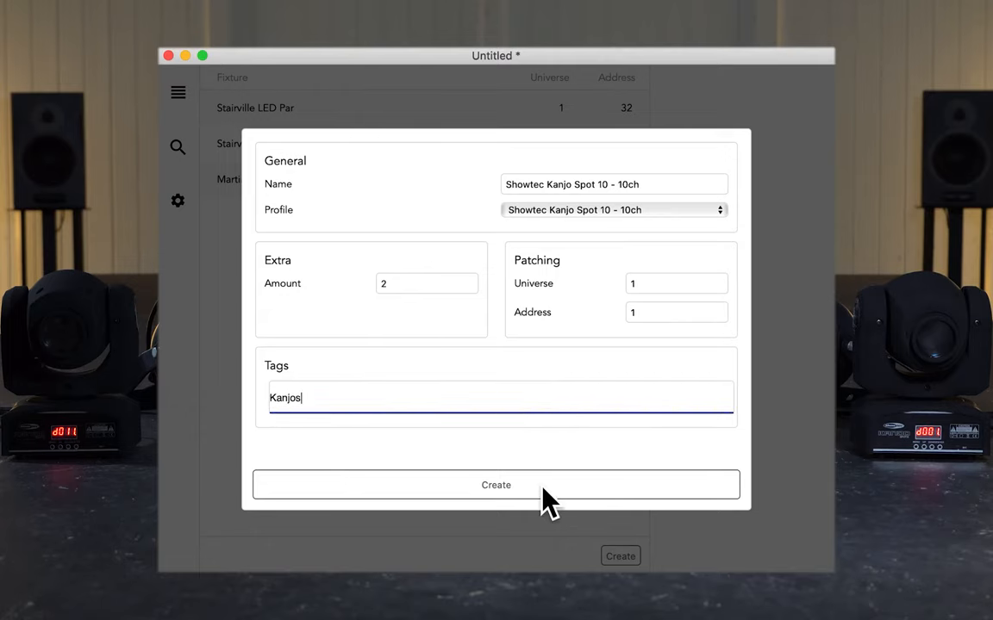
left_click(496, 484)
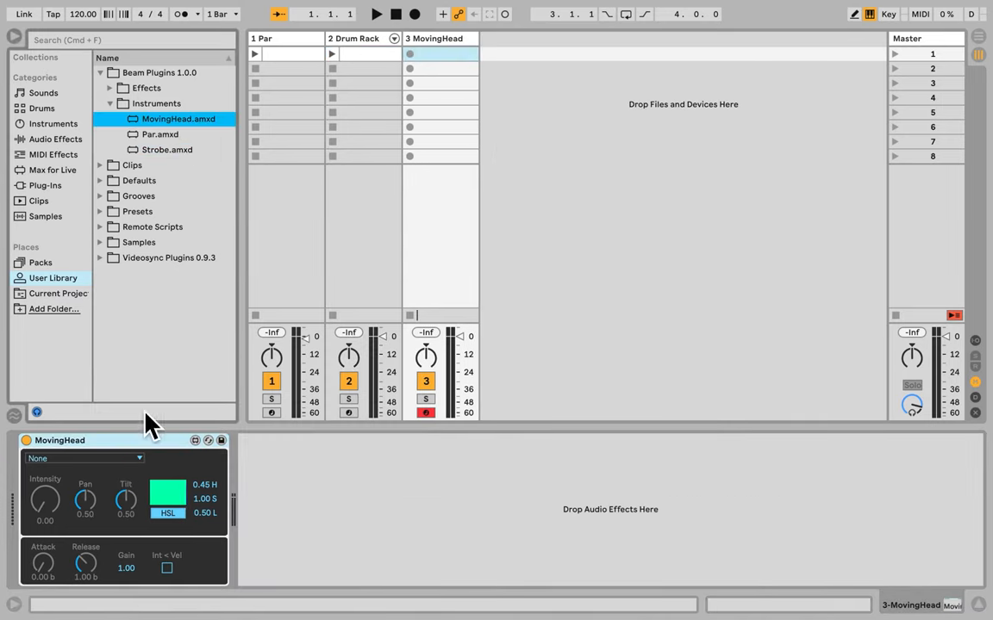
- Assign the Kanjos fixture, raise Intensity to 1.00 and set Tilt to about 0.87
left_click(83, 458)
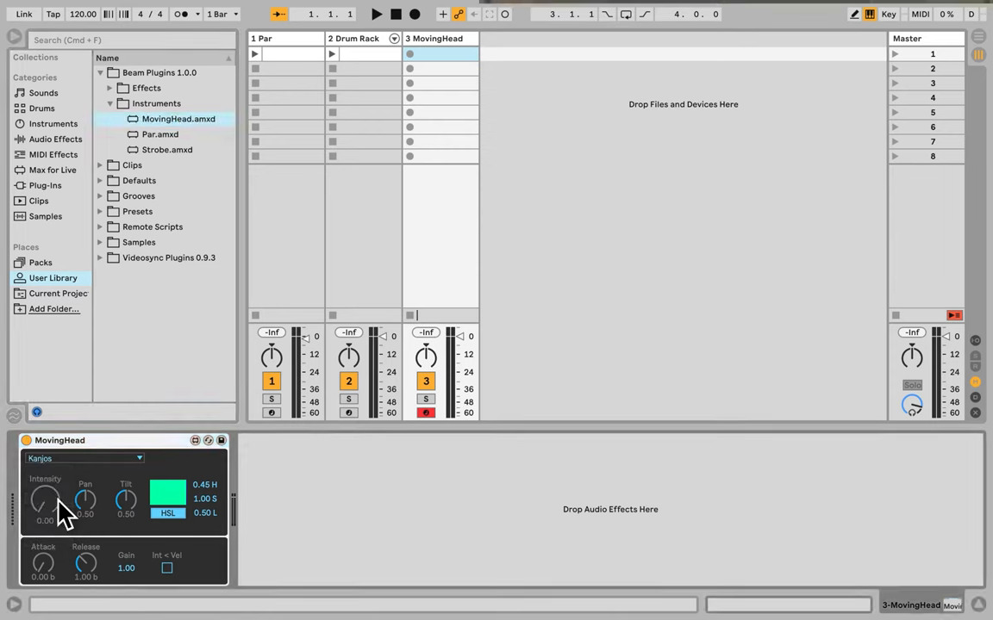
left_click_drag(45, 502, 45, 482)
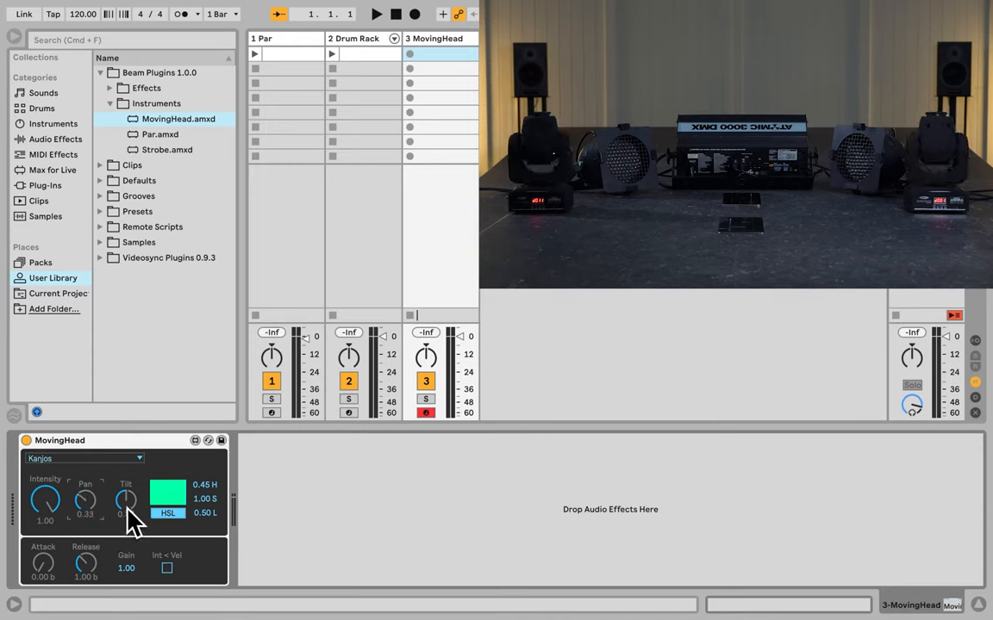
left_click_drag(126, 500, 126, 482)
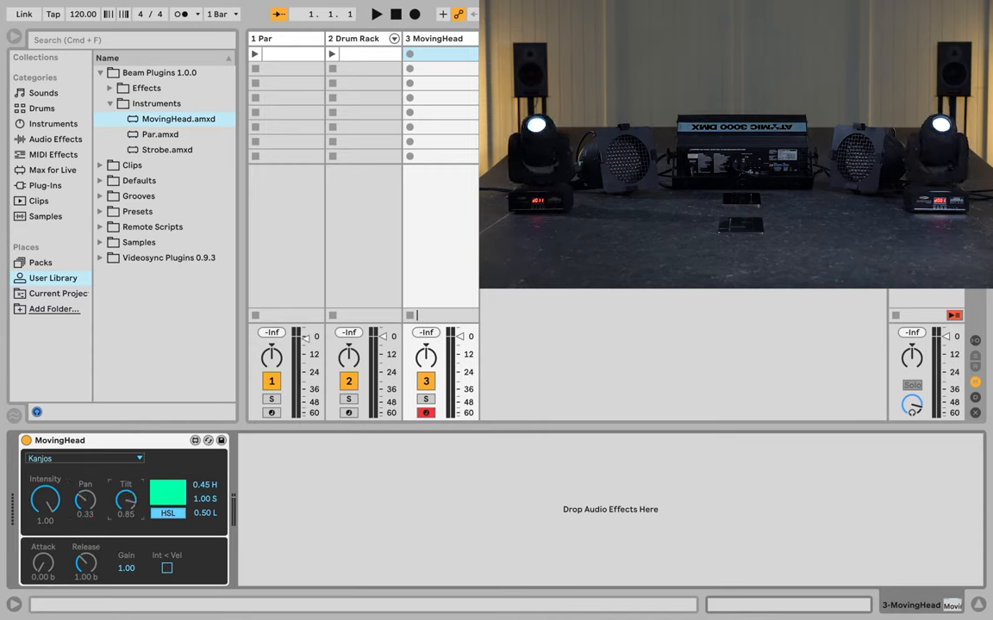
left_click_drag(126, 498, 126, 480)
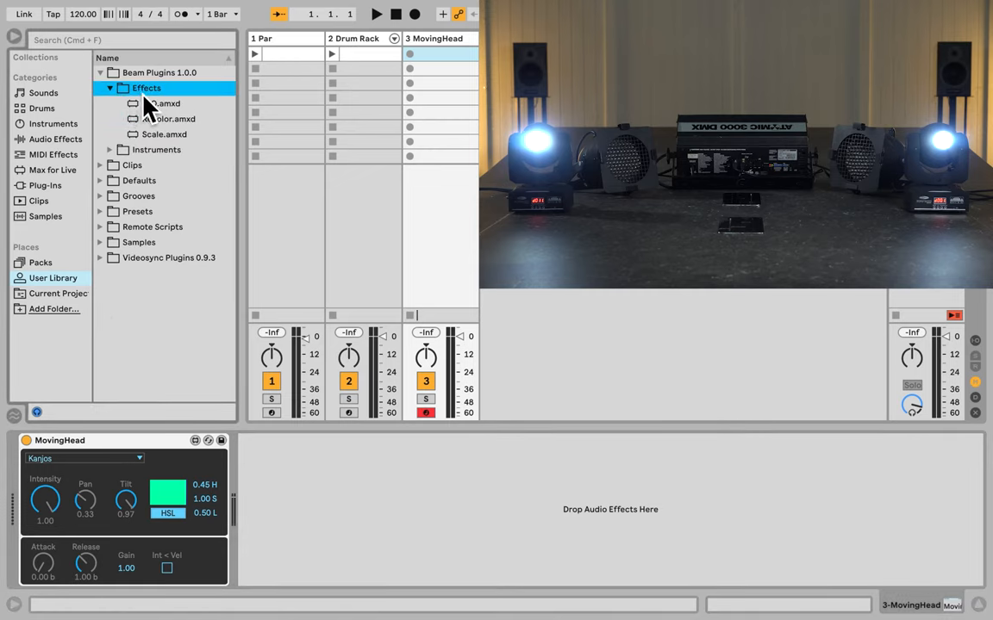
- Drop a Scale effect after MovingHead targeting colorwheel and adjust its Out Hi value
left_click_drag(164, 134, 249, 508)
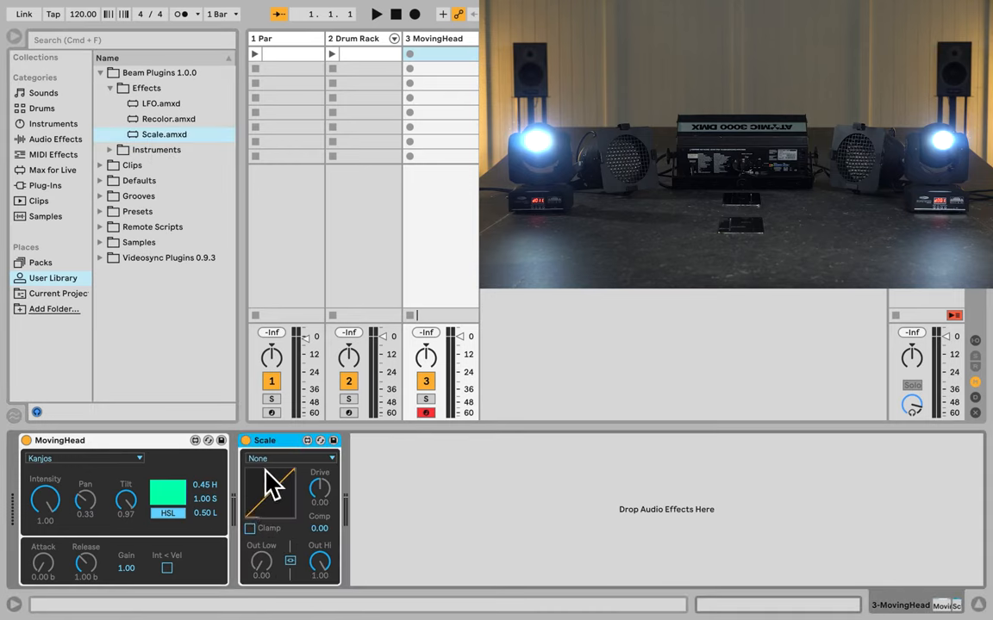
left_click(290, 459)
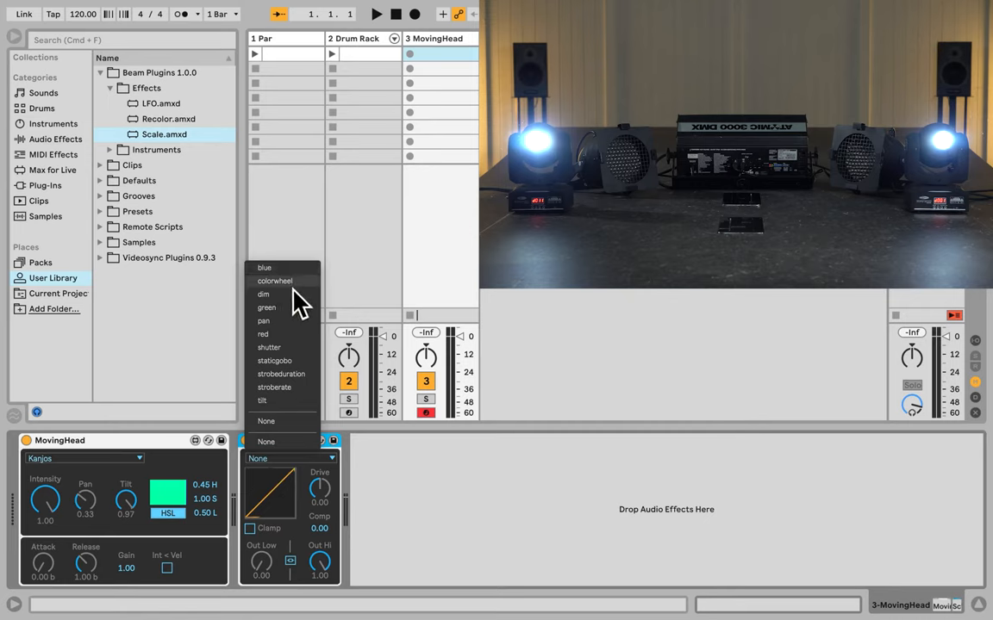
left_click(276, 280)
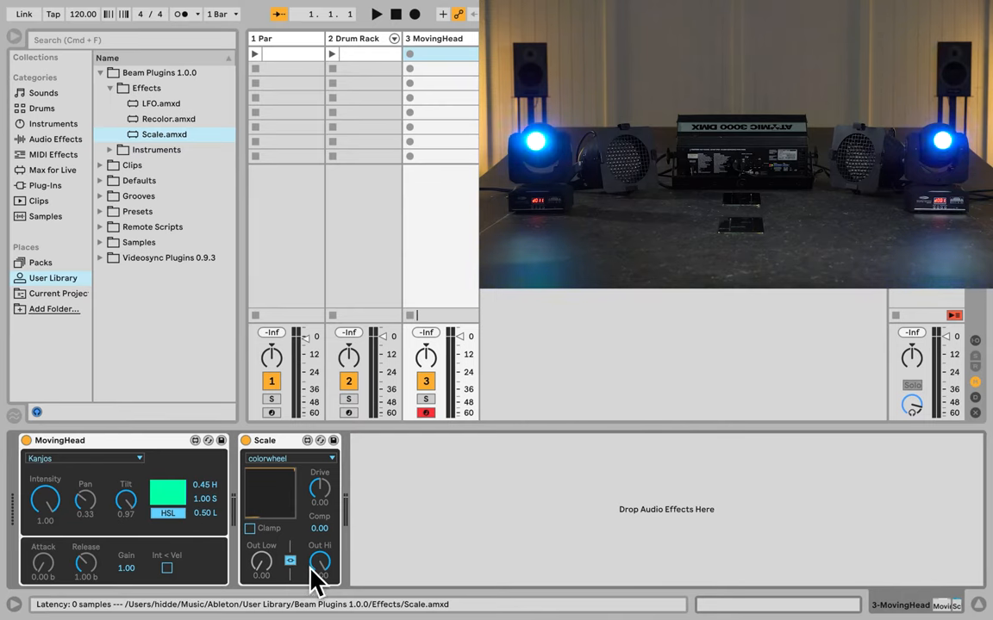
left_click_drag(319, 565, 324, 552)
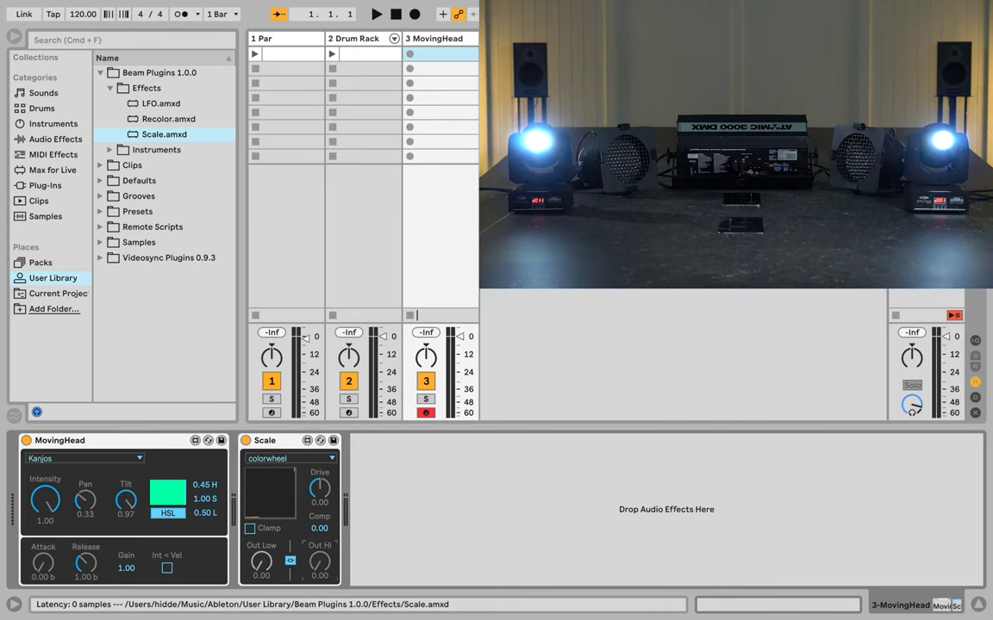
left_click(289, 458)
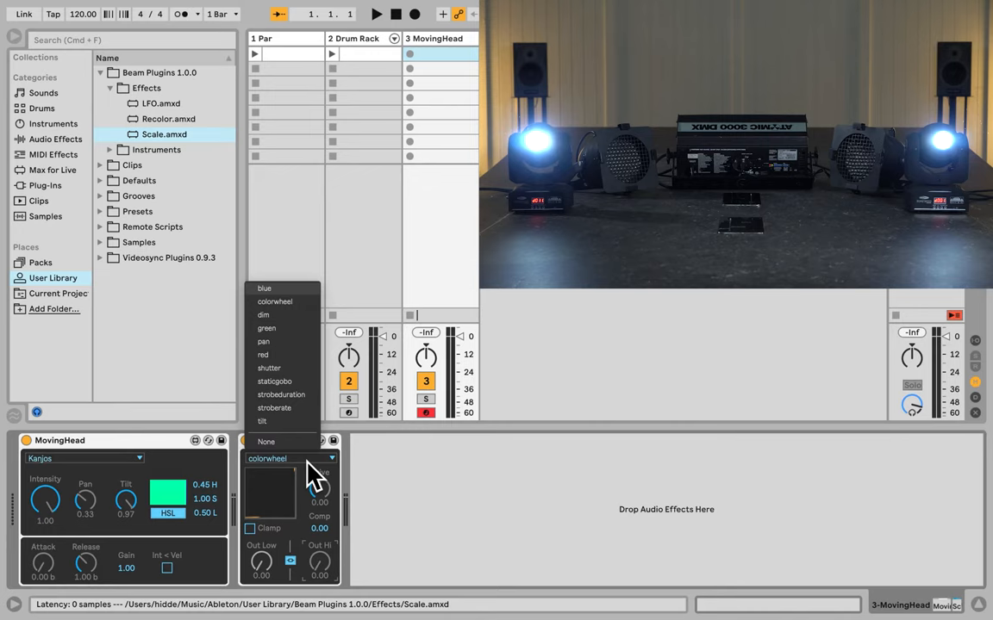
mouse_move(311, 301)
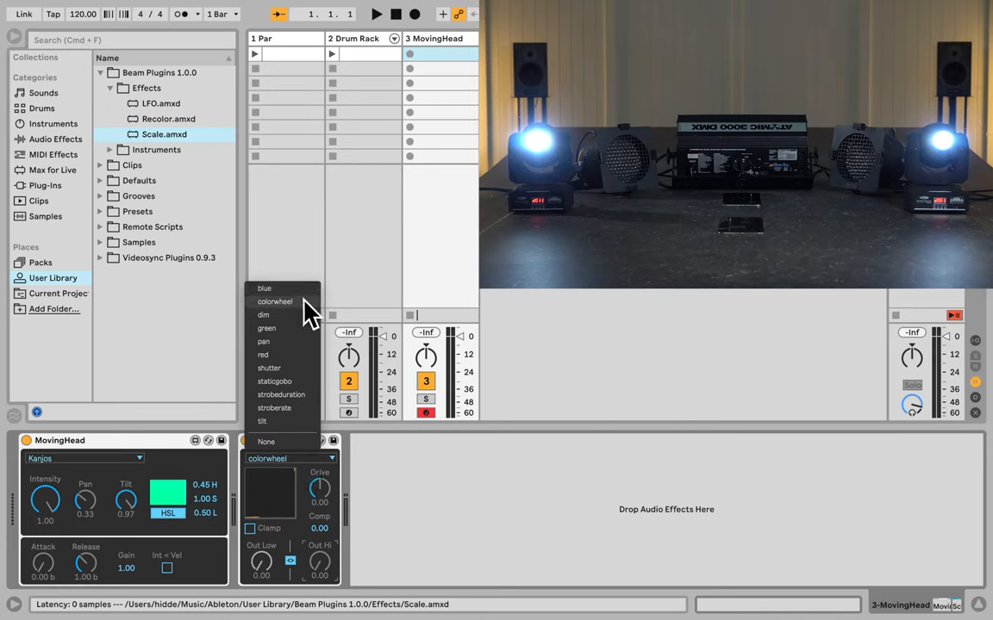
mouse_move(308, 348)
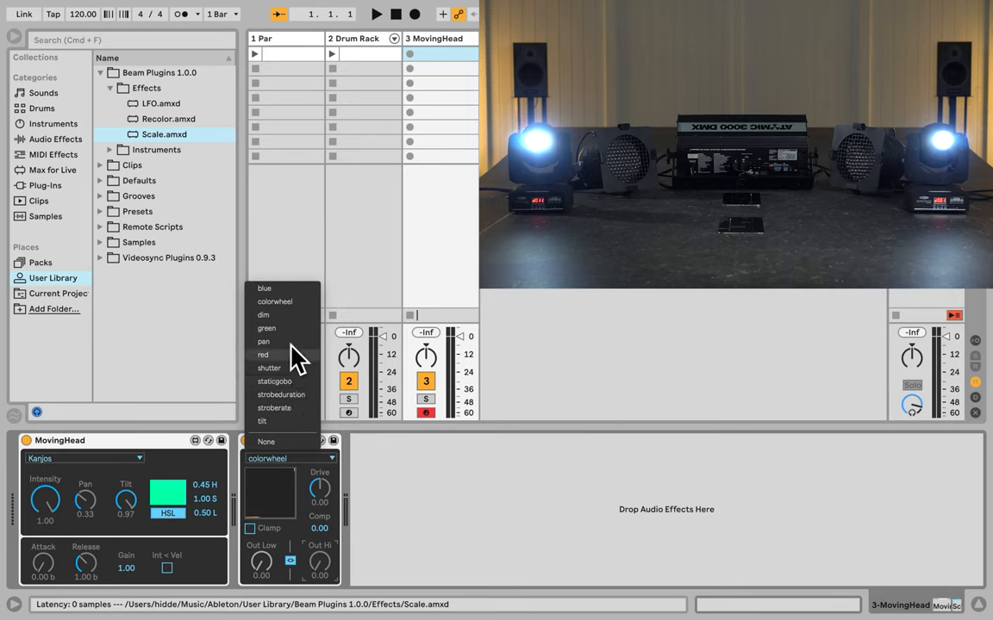
mouse_move(297, 310)
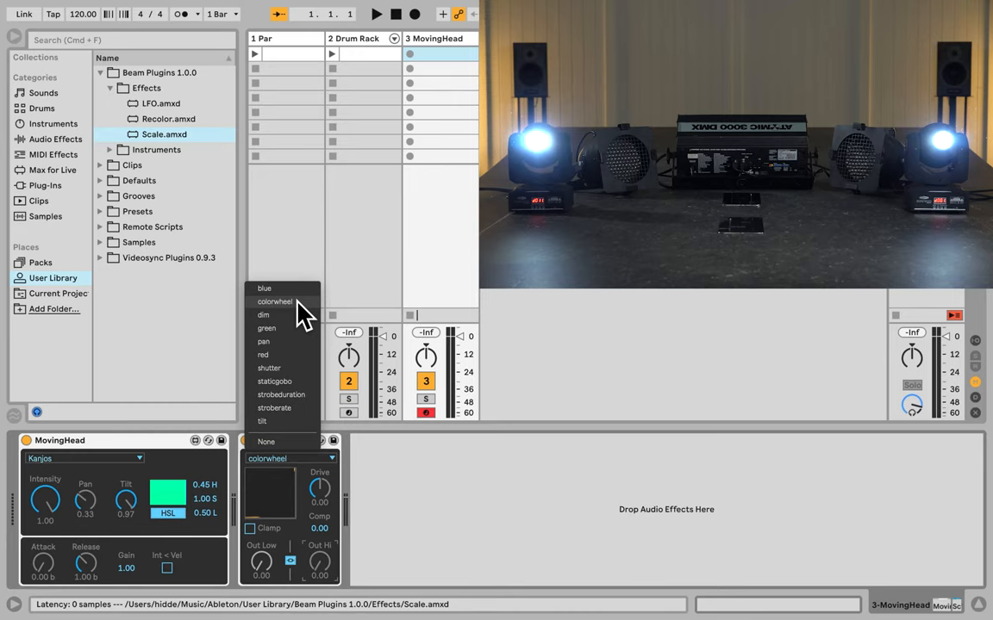
mouse_move(303, 302)
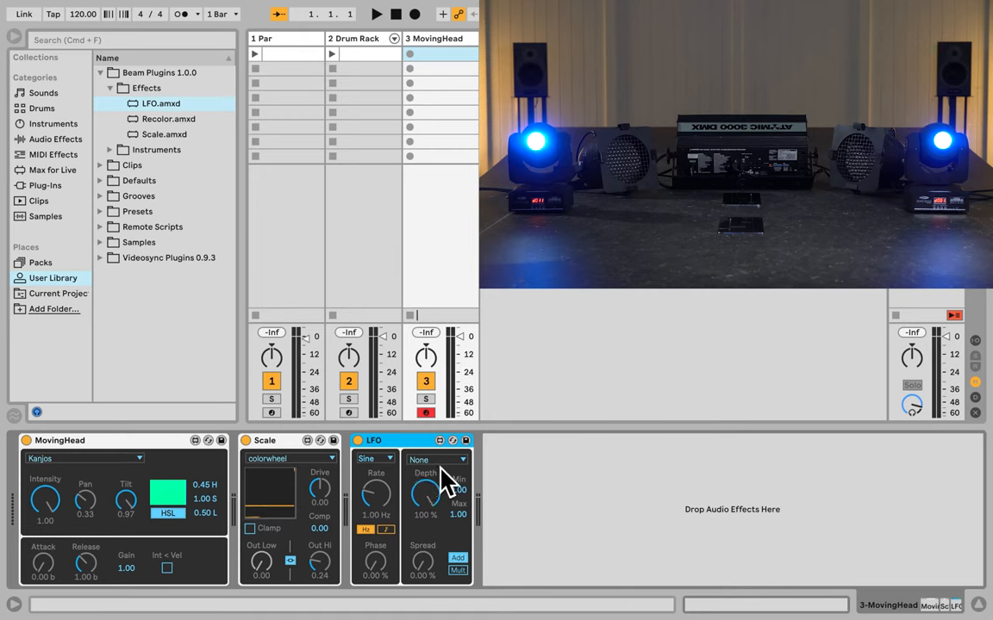
- Target the LFO at tilt, zero the MovingHead base tilt and lower LFO Min to -0.5
left_click(438, 459)
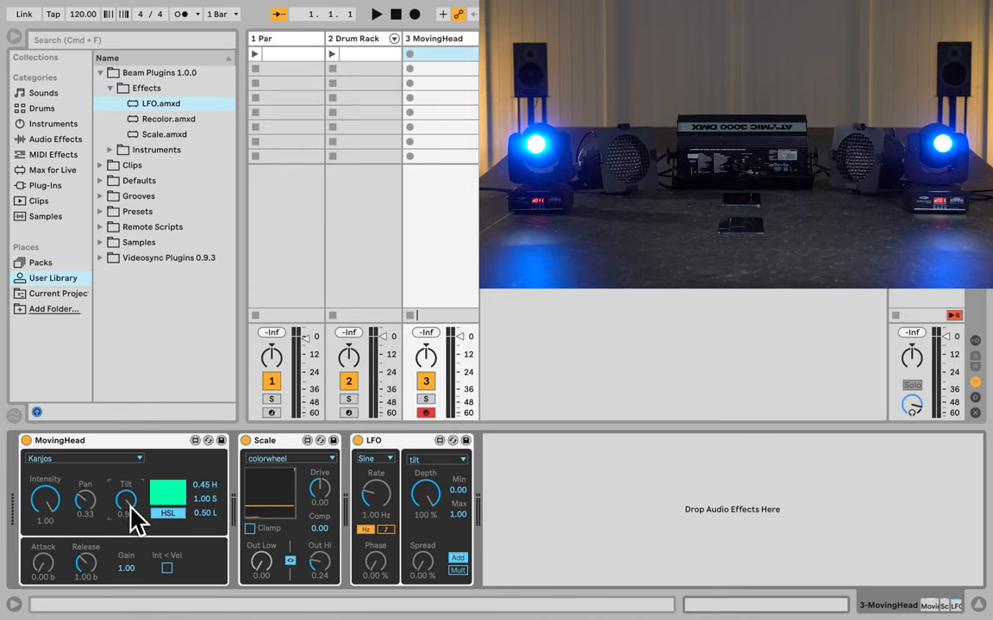
left_click_drag(126, 500, 131, 526)
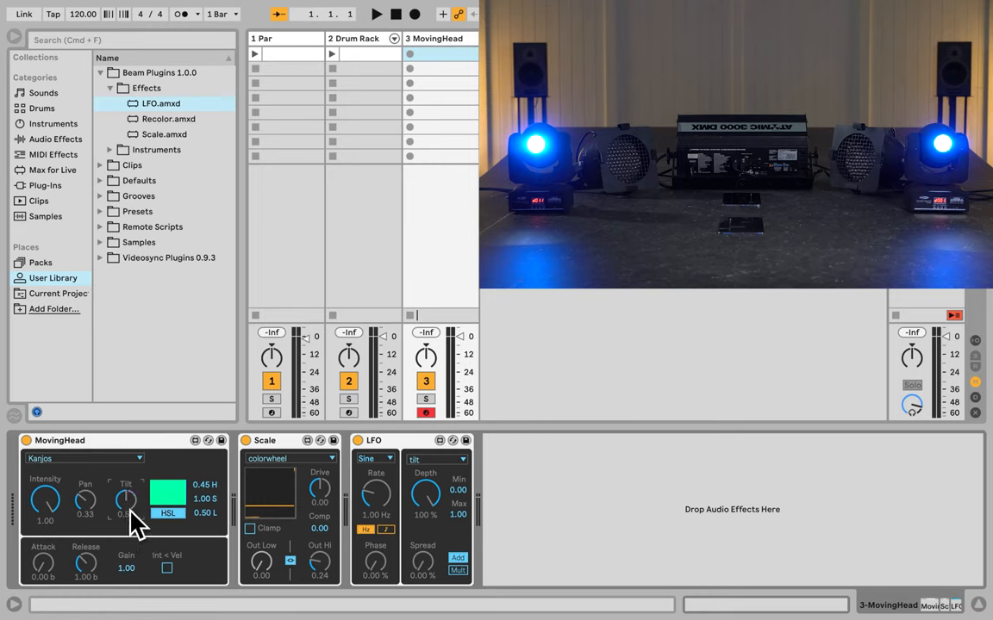
left_click_drag(126, 498, 126, 504)
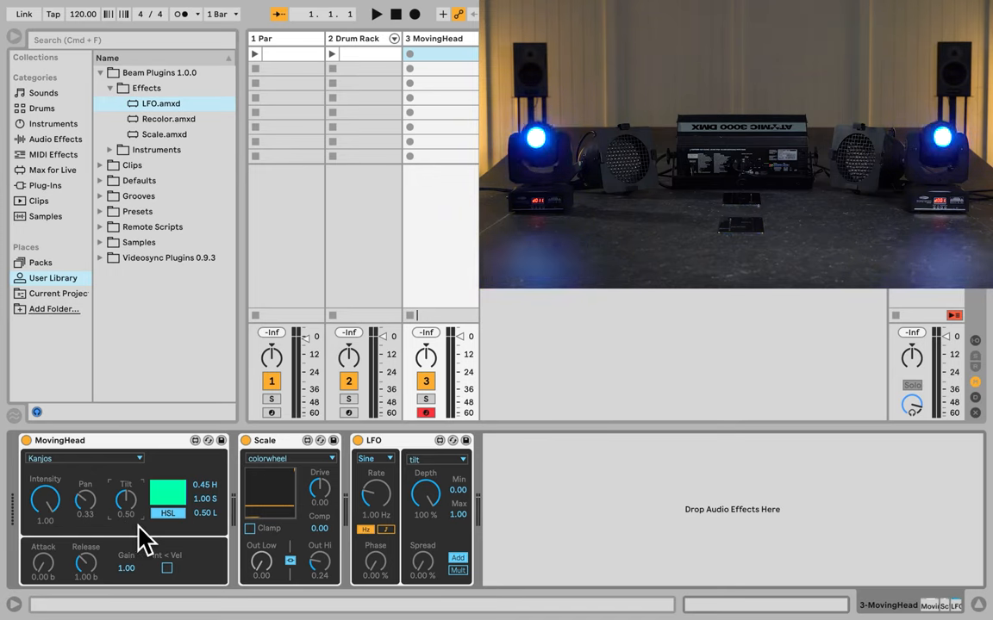
mouse_move(439, 531)
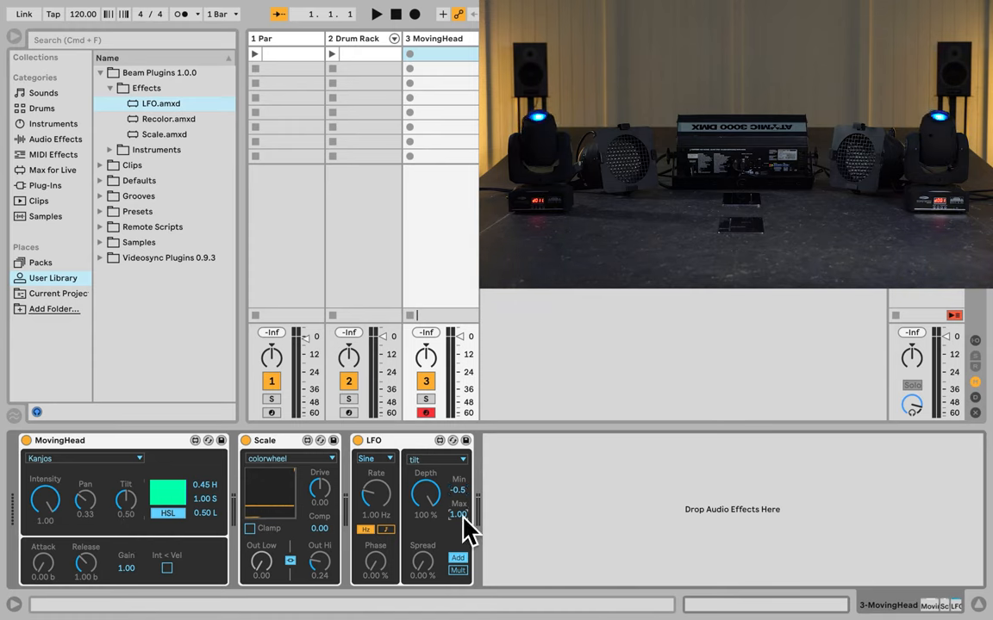
left_click_drag(458, 514, 459, 534)
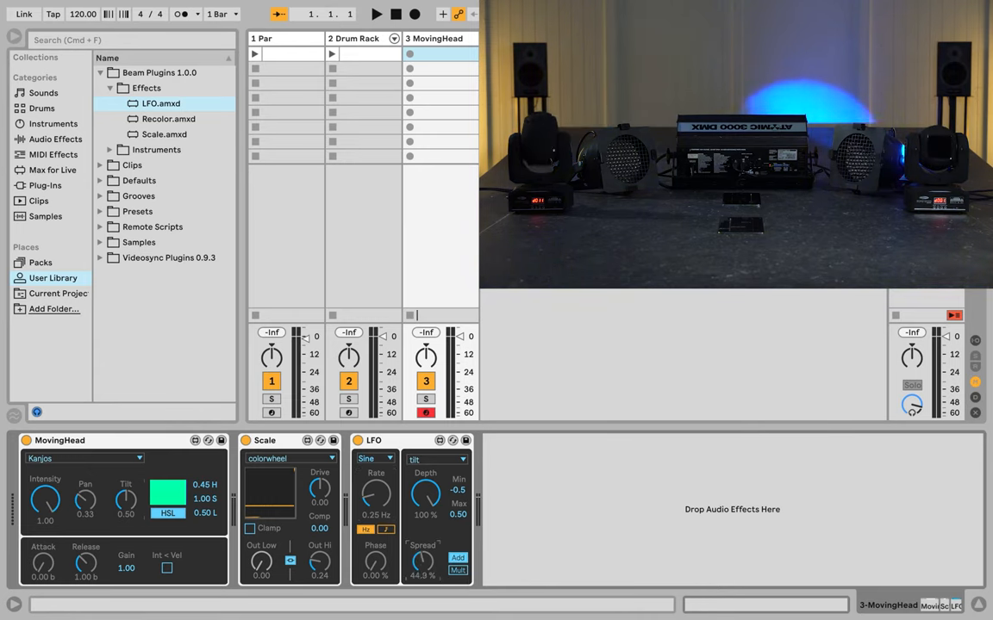
- Turn the LFO Spread knob up to 100% so the tilt motion spreads across the heads
left_click_drag(424, 566, 424, 548)
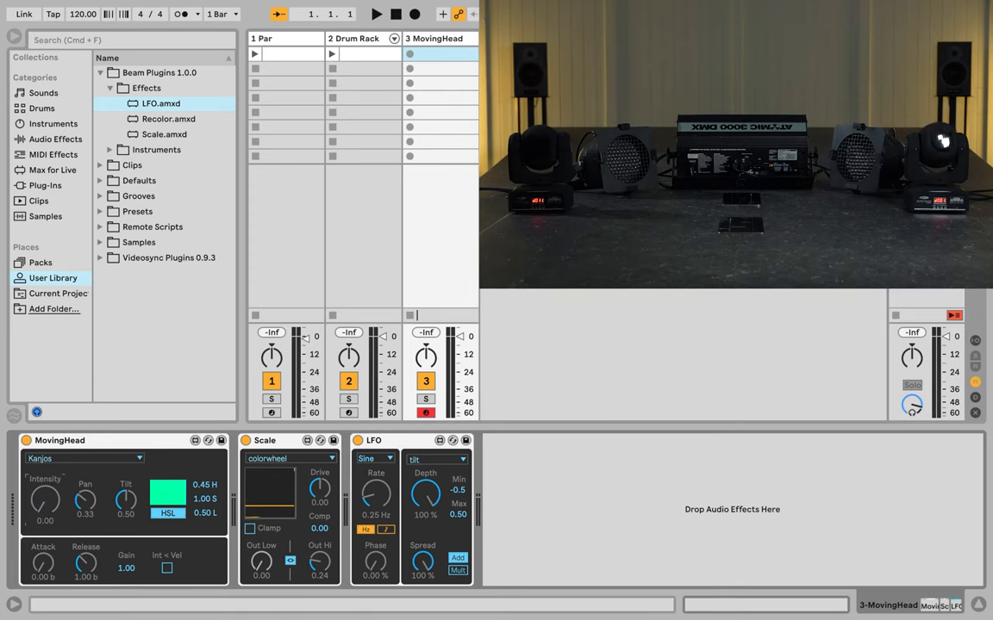
- Create an empty MIDI clip on the MovingHead track and place a C3 note at 1.2
left_click(440, 54)
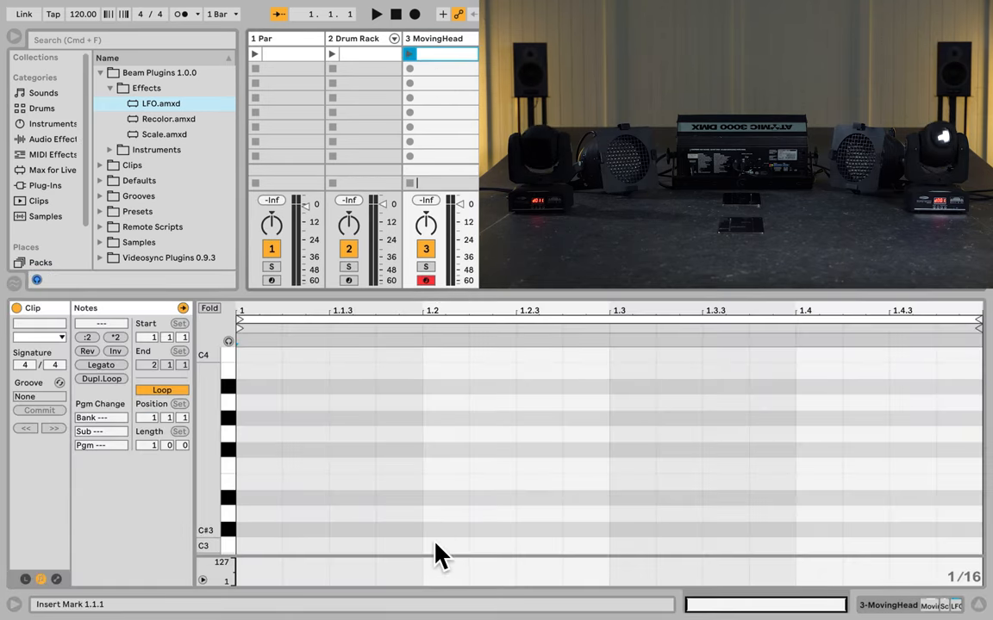
left_click(423, 544)
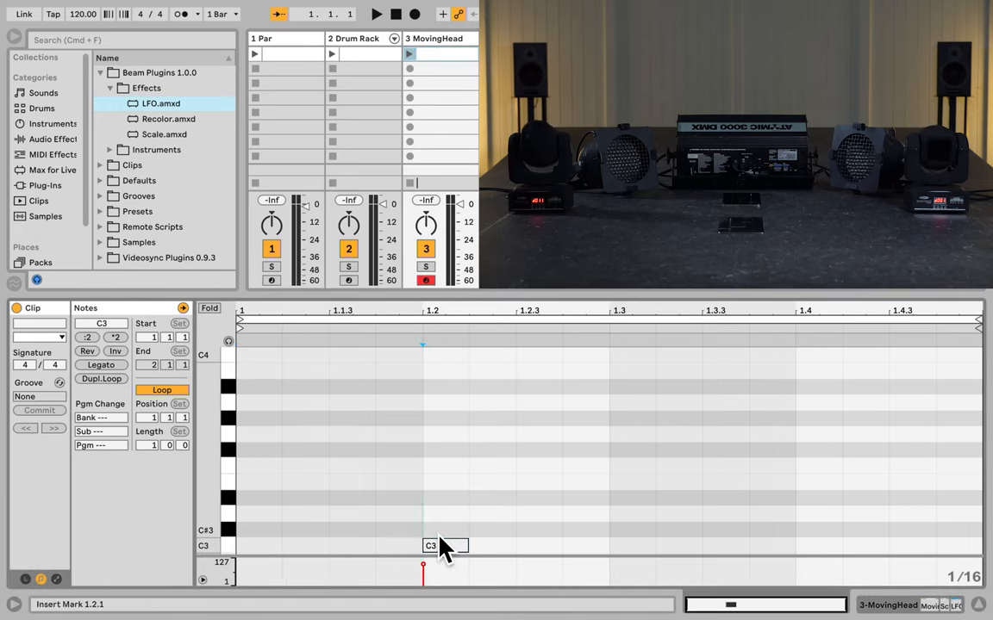